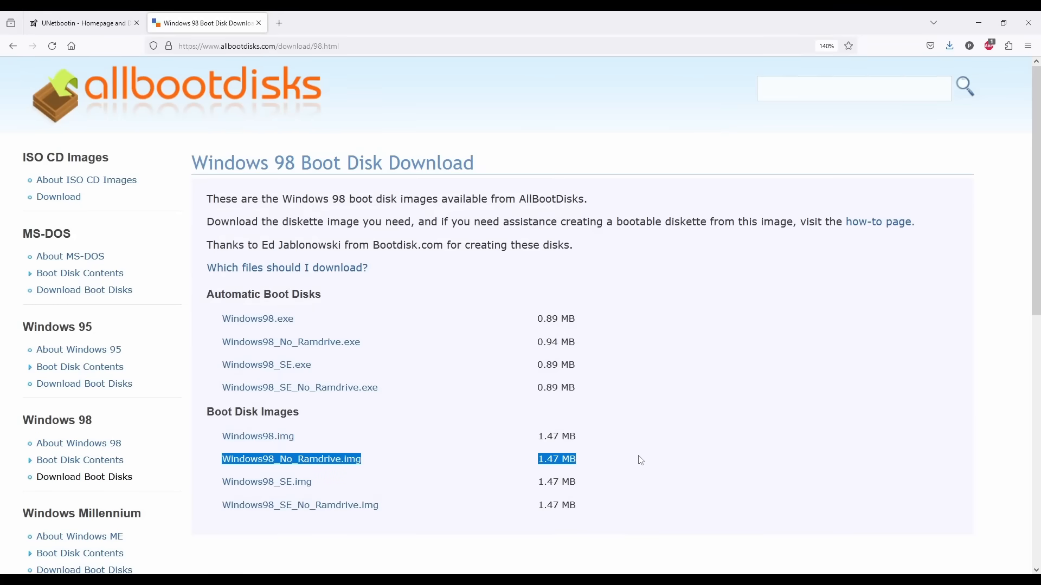
- Leave the boot disk and UNetbootin pages for the ASUS PRIME Z790-P WIFI product page
{"action": "left_click", "coordinate": [79, 22]}
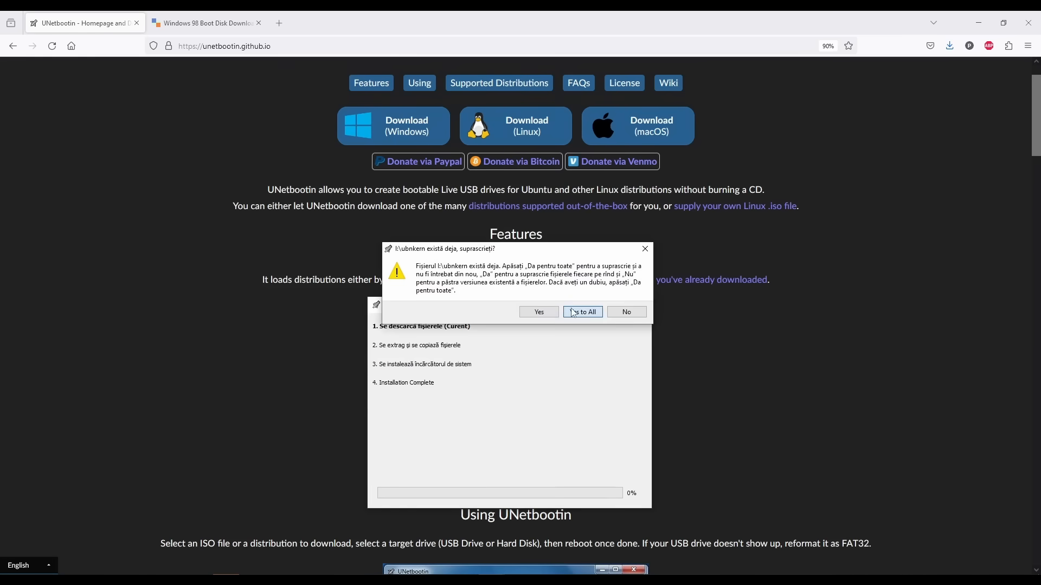
{"action": "left_click", "coordinate": [582, 312]}
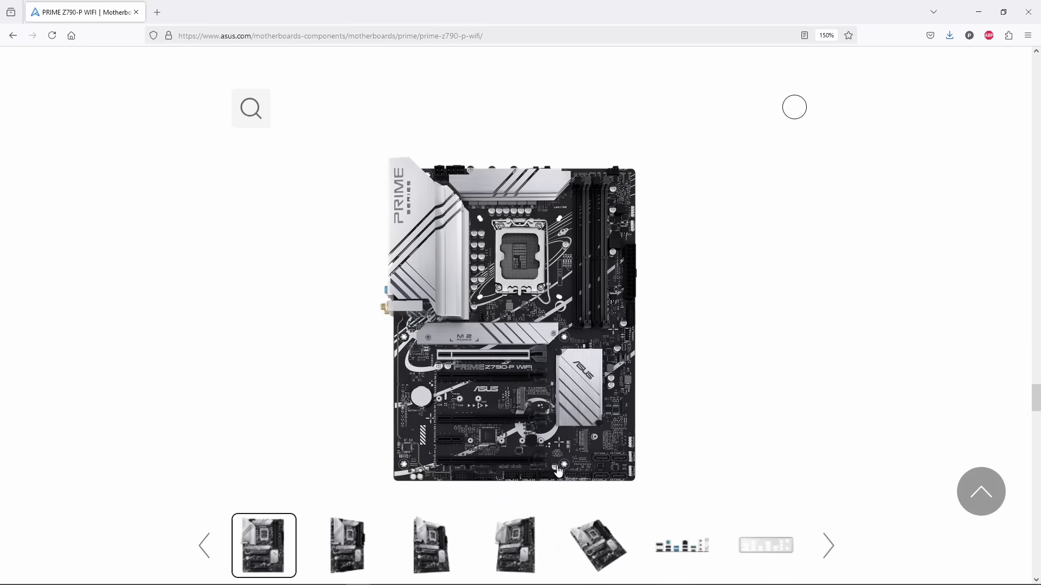
- Scroll down to the features grid listing 2.5 Gb Ethernet, WiFi 6 and PCIe 5.0
{"action": "scroll", "scroll_direction": "down", "scroll_amount": 3}
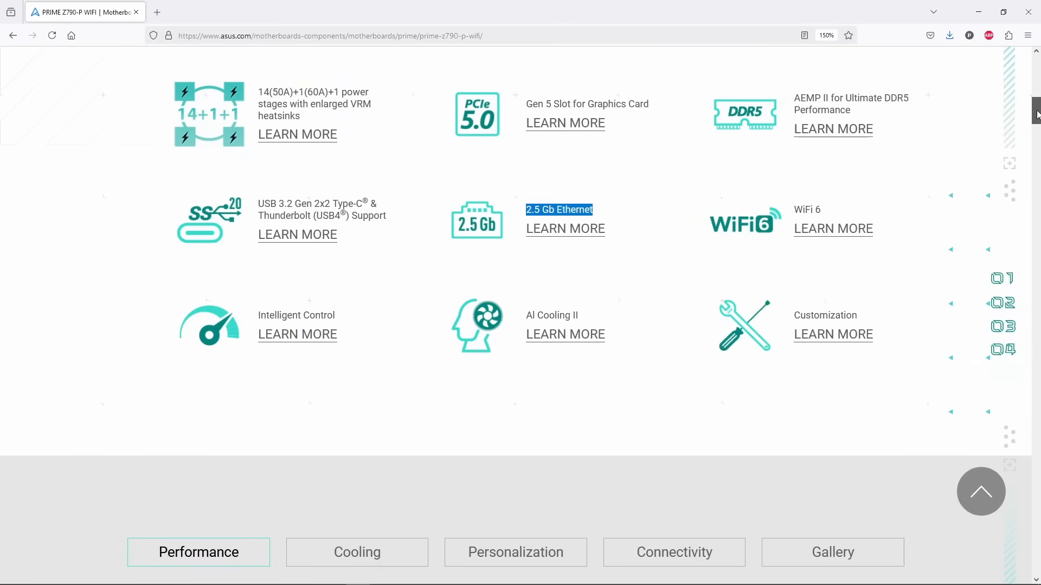
{"action": "mouse_move", "coordinate": [867, 218]}
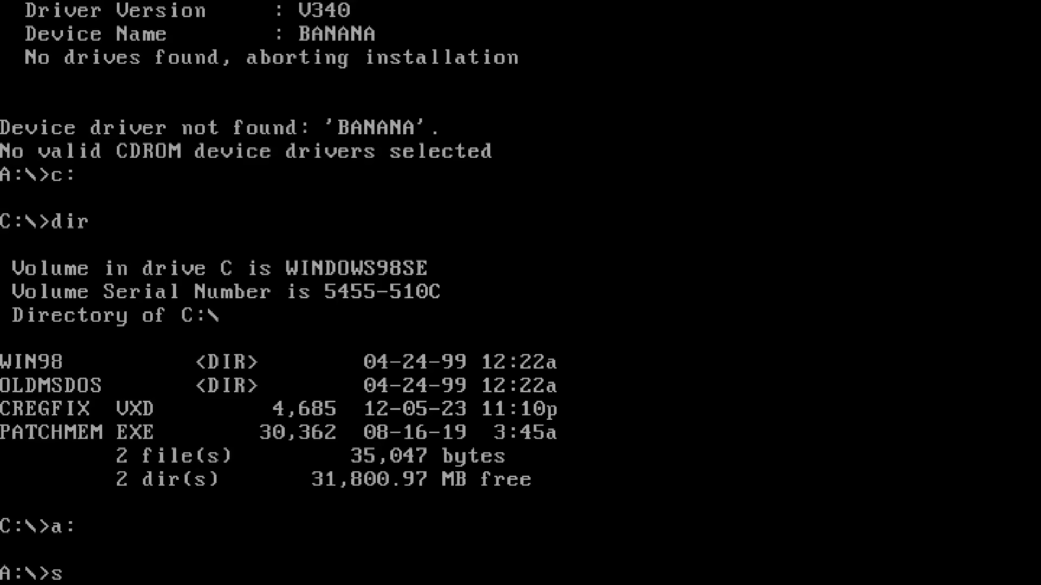
- Run sys c:, copy HIMEM.SYS and EDIT.COM to C:, and list drive C
{"action": "type", "text": "ys c:"}
{"action": "key", "text": "Return"}
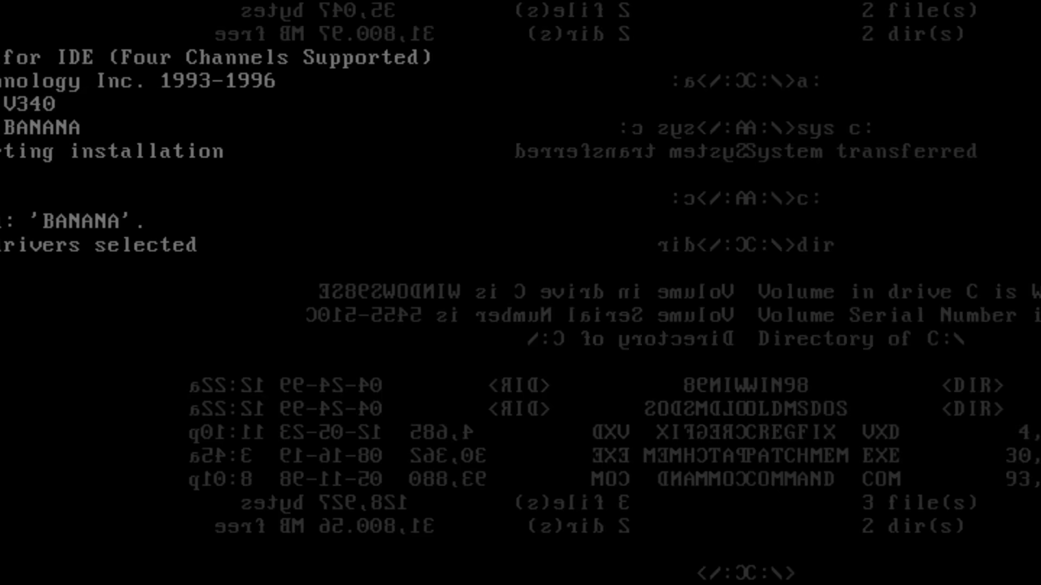
{"action": "type", "text": "copy hi"}
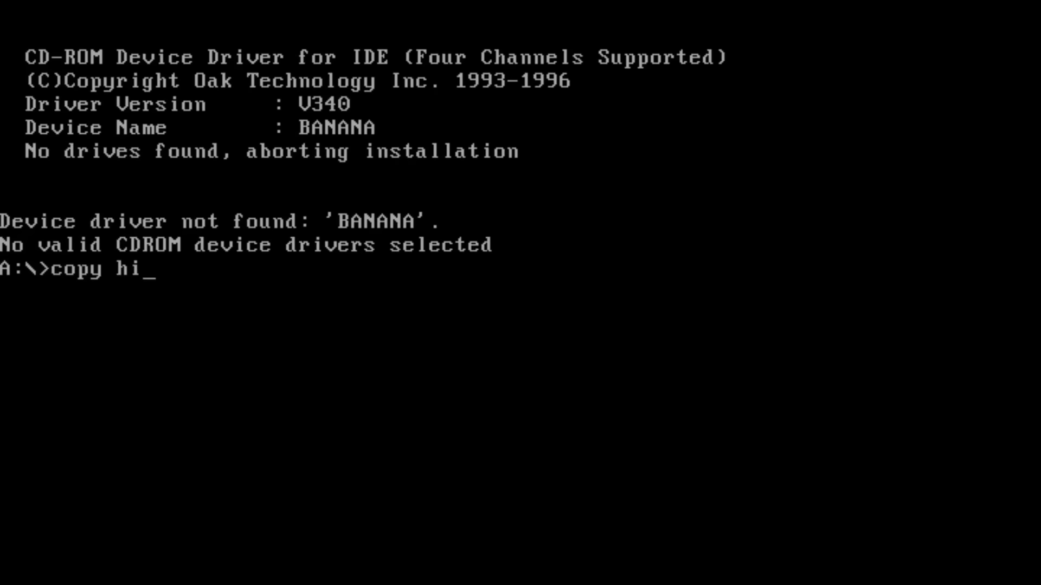
{"action": "type", "text": "mem.sys C:"}
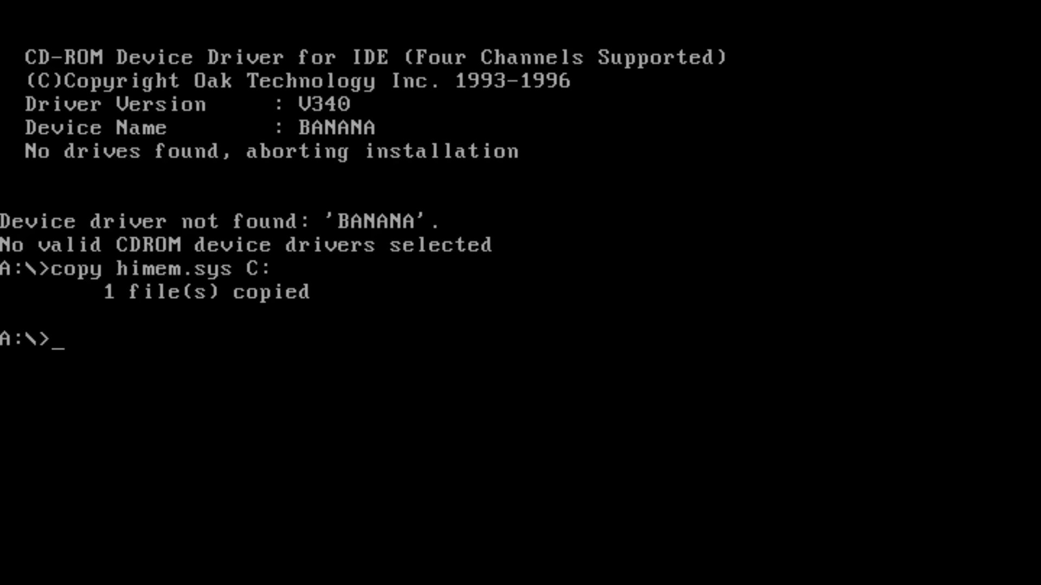
{"action": "type", "text": "cop"}
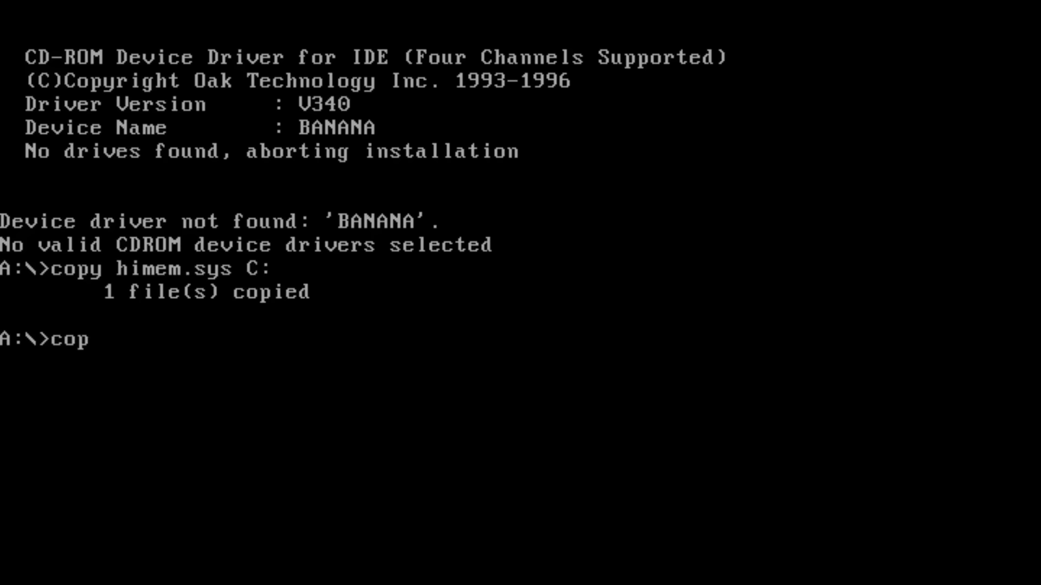
{"action": "type", "text": "y edit.com"}
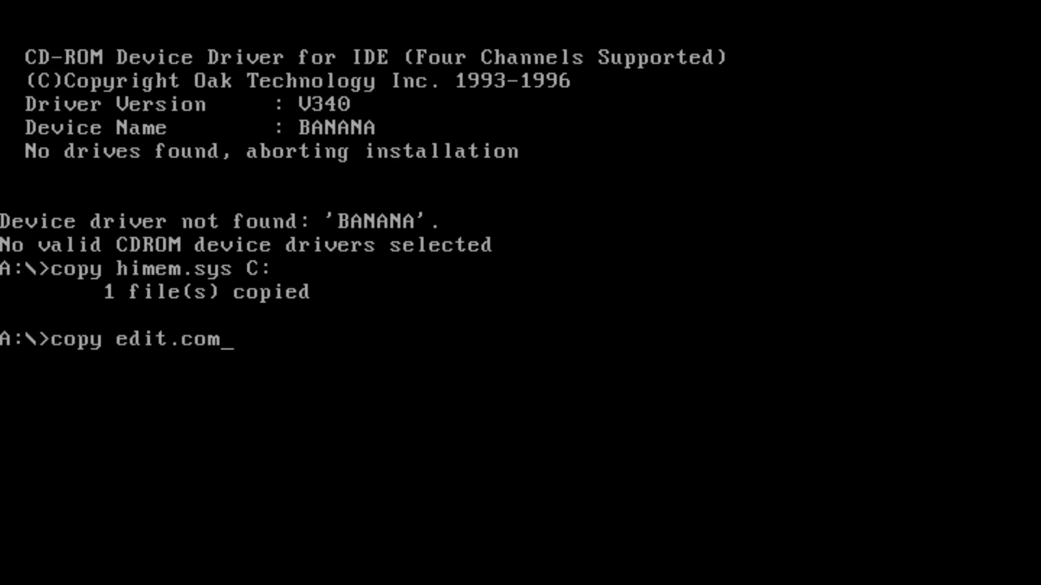
{"action": "key", "text": "Return"}
{"action": "type", "text": "edi"}
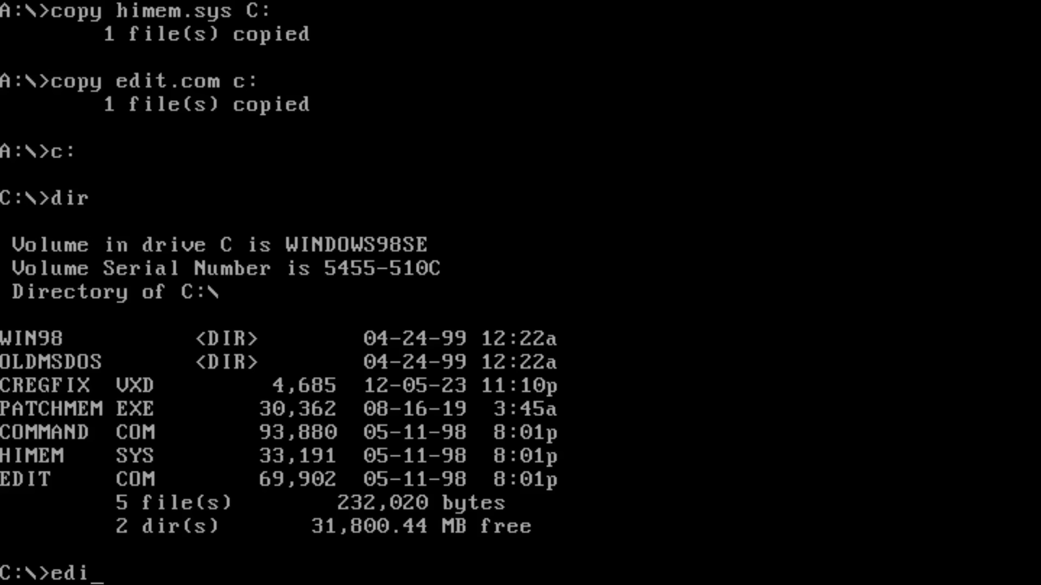
{"action": "type", "text": "t con"}
{"action": "type", "text": "DEVIC"}
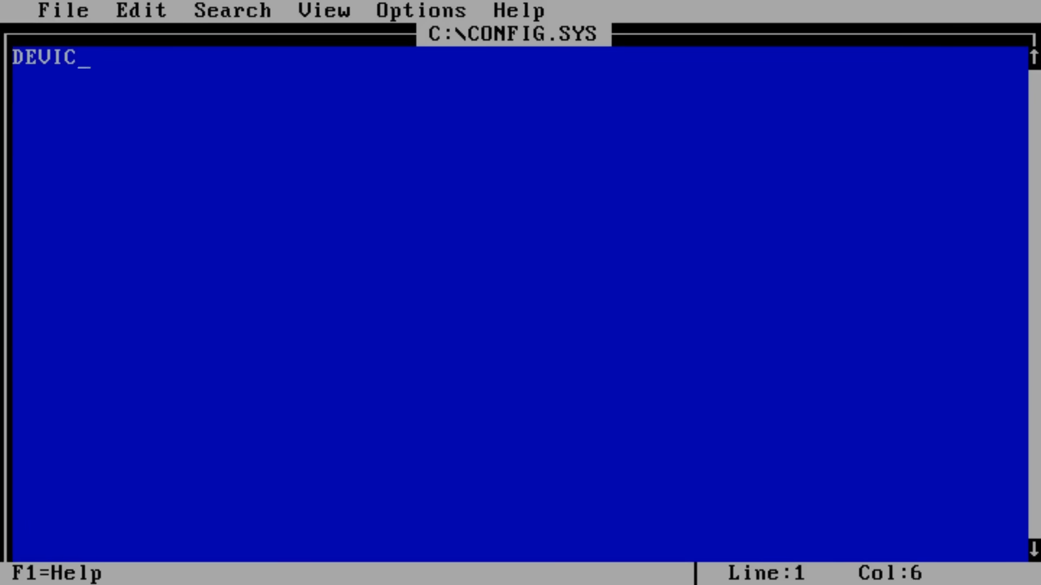
- Write DEVICE=HIMEM.SYS /M:1 /V into CONFIG.SYS, then save and exit EDIT
{"action": "type", "text": "E=HIMEM."}
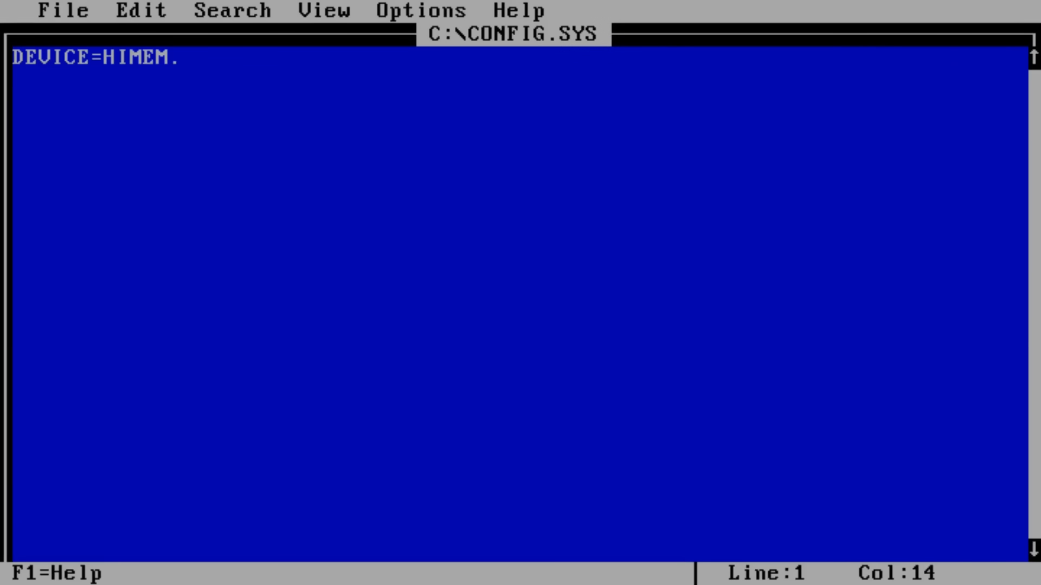
{"action": "type", "text": "SYS /M:"}
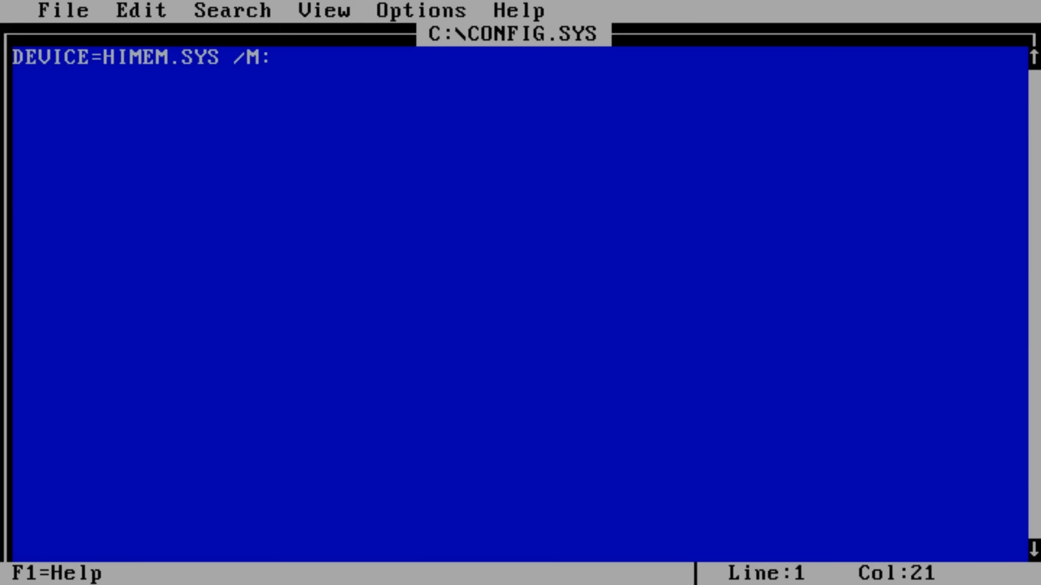
{"action": "type", "text": "1 /V"}
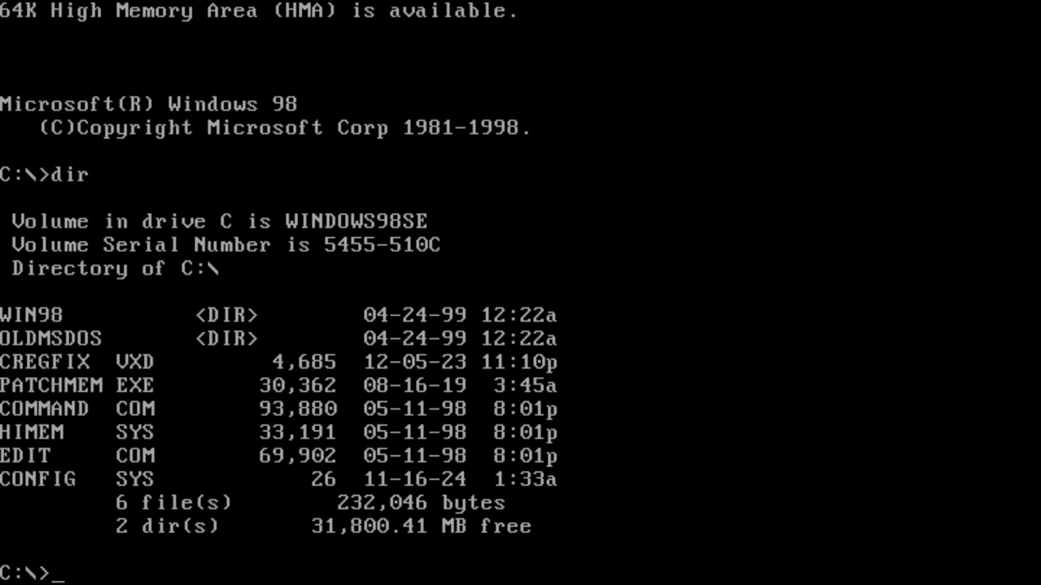
- Launch Setup from C:\WIN98 and accept C:\WINDOWS as the install directory
{"action": "type", "text": "cd win98"}
{"action": "type", "text": "setup"}
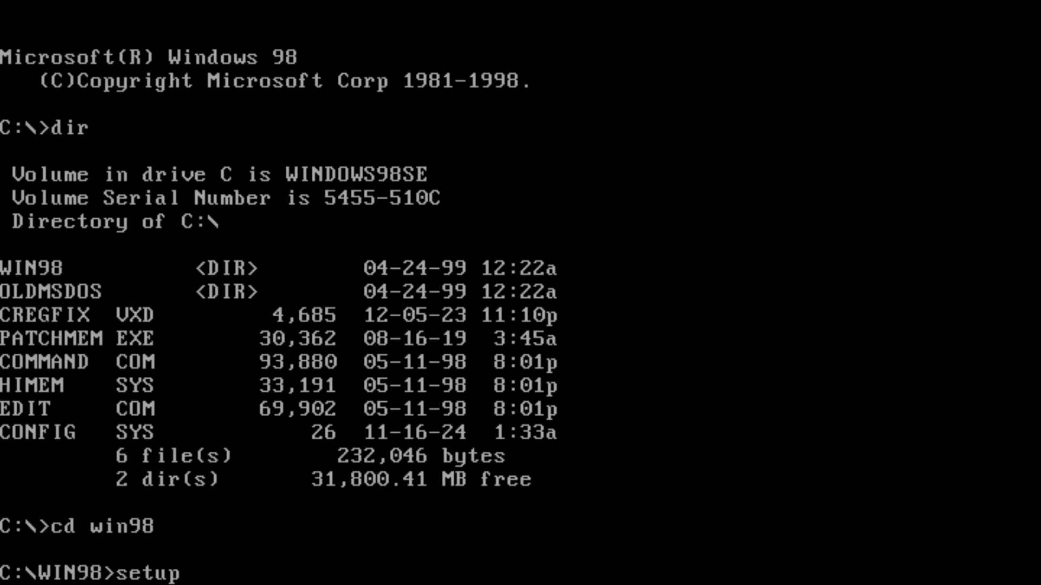
{"action": "type", "text": "/p i"}
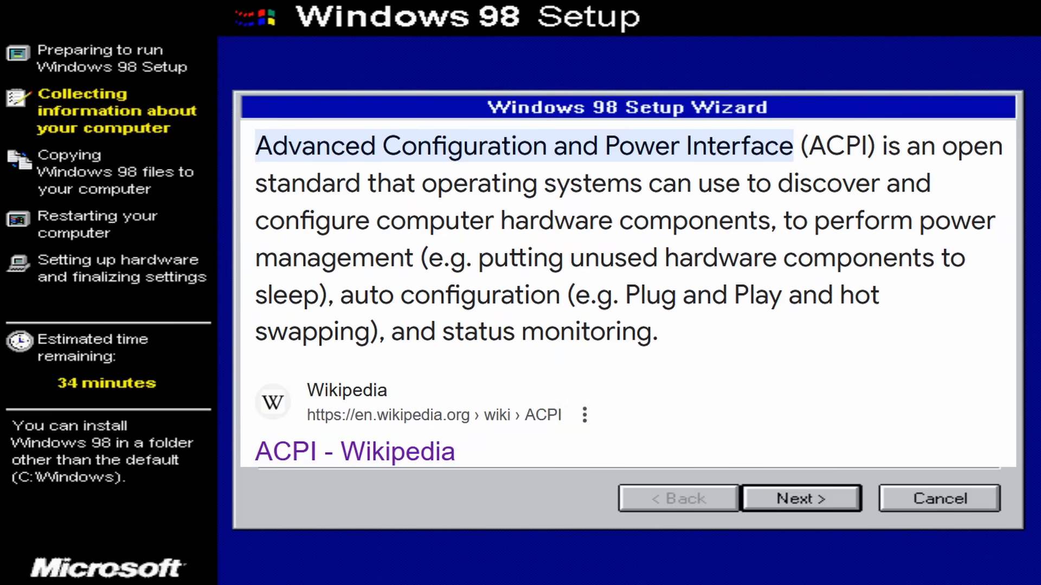
{"action": "left_click", "coordinate": [800, 498]}
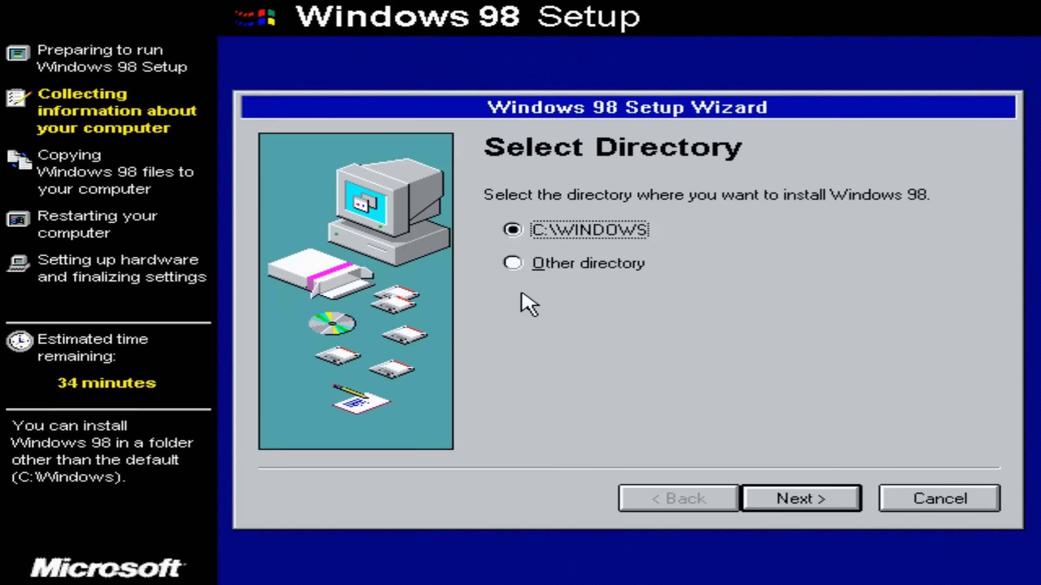
{"action": "left_click", "coordinate": [800, 498]}
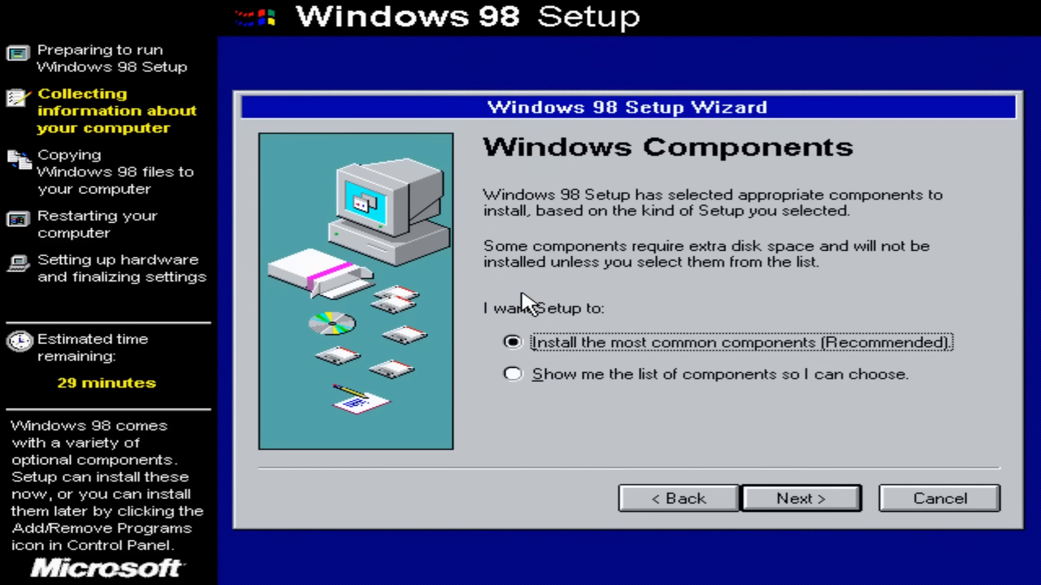
- Keep the most common components and describe the computer as 'i5 14600KF / Z790'
{"action": "left_click", "coordinate": [800, 497]}
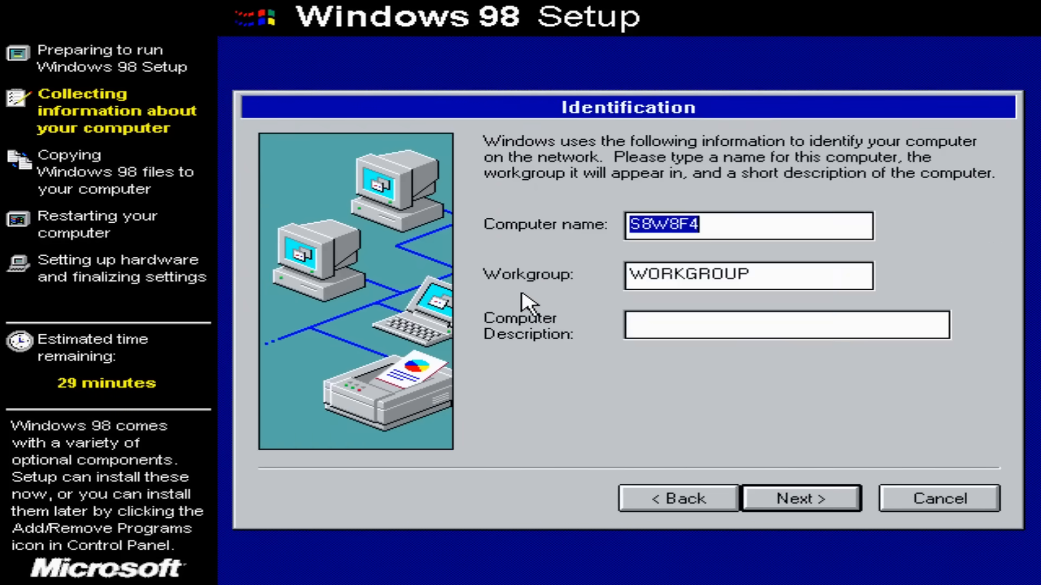
{"action": "type", "text": "OMORES"}
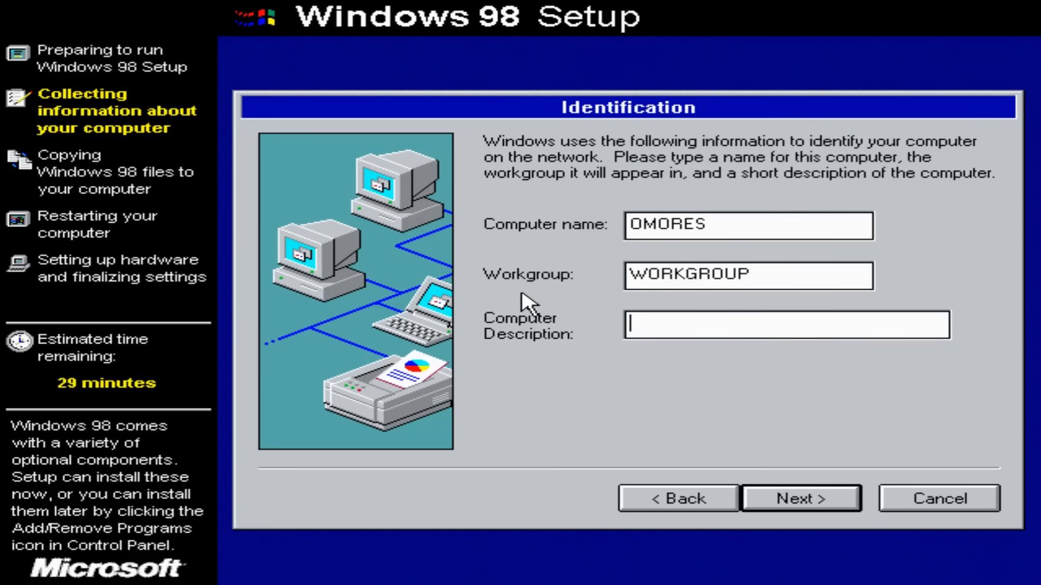
{"action": "type", "text": "i"}
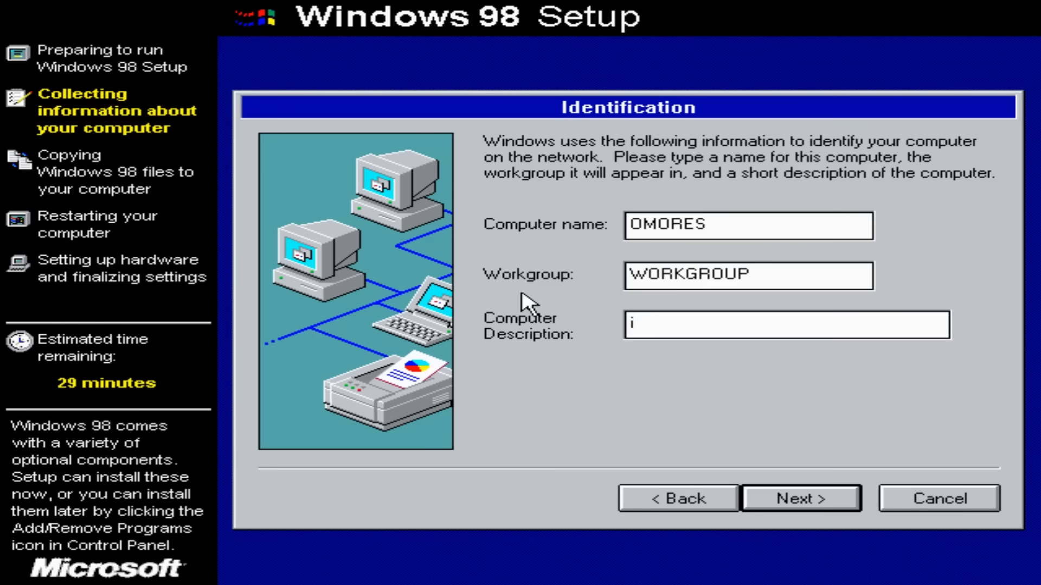
{"action": "type", "text": "5 14600K"}
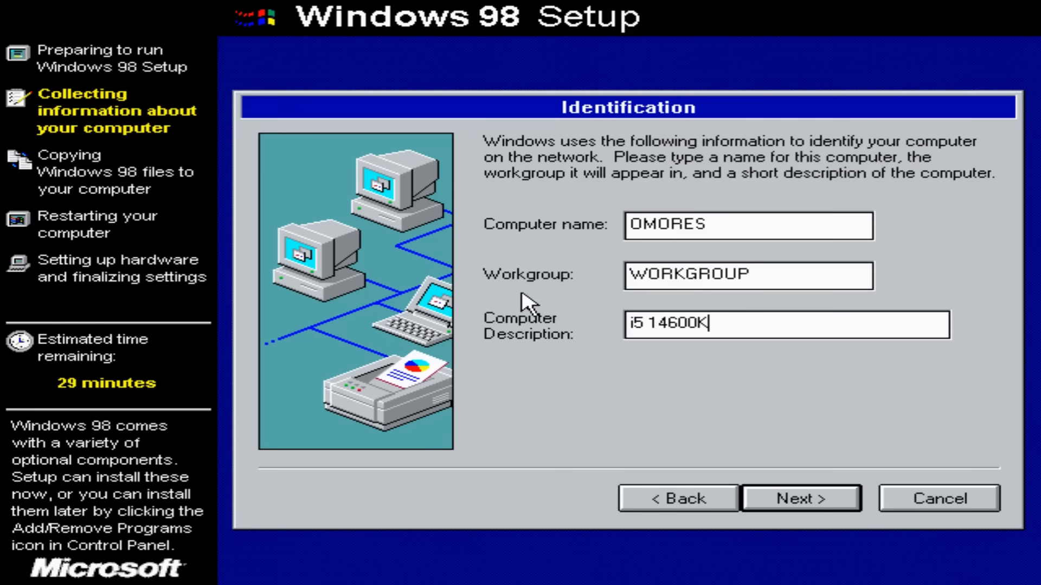
{"action": "type", "text": "F"}
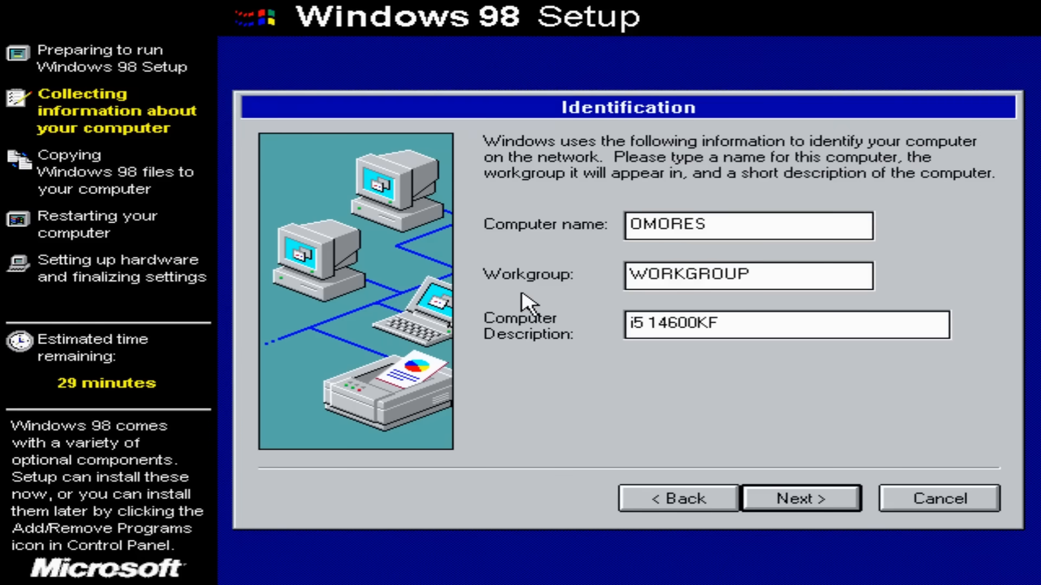
{"action": "type", "text": "/ Z790"}
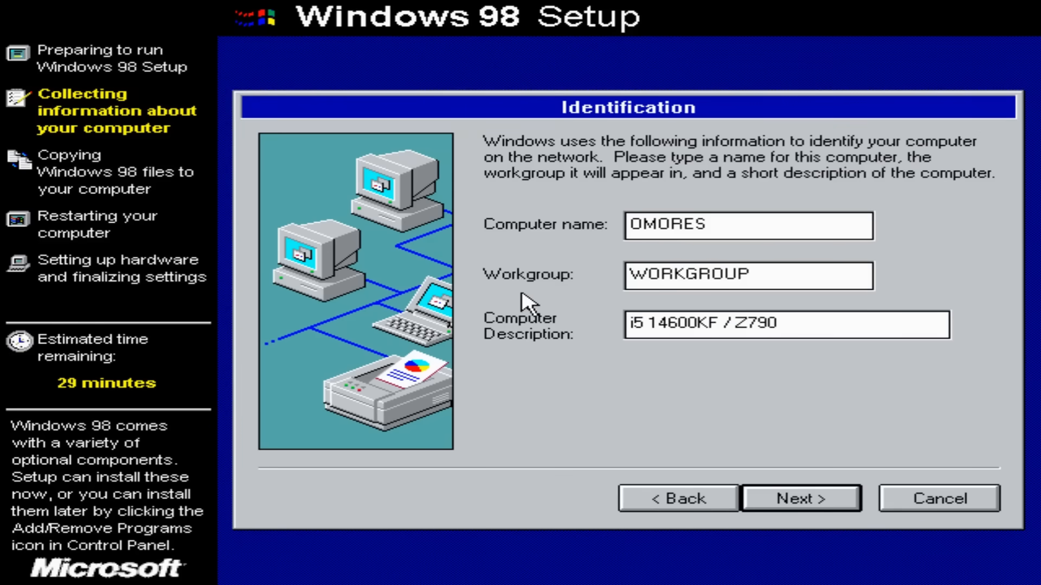
- Accept the computer identification, confirm Romania as location, and reach Start Copying Files
{"action": "left_click", "coordinate": [799, 497]}
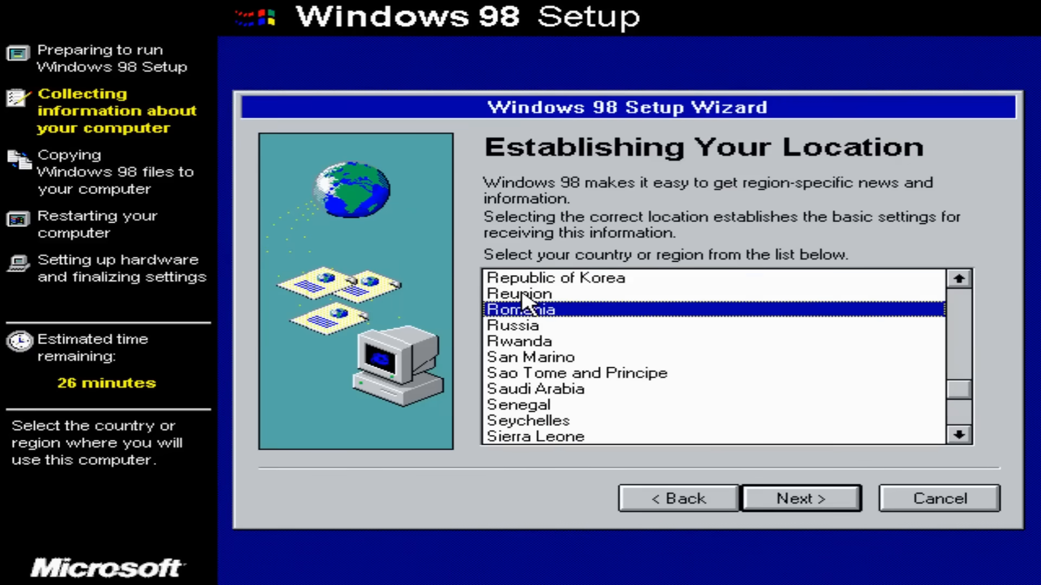
{"action": "left_click", "coordinate": [800, 498]}
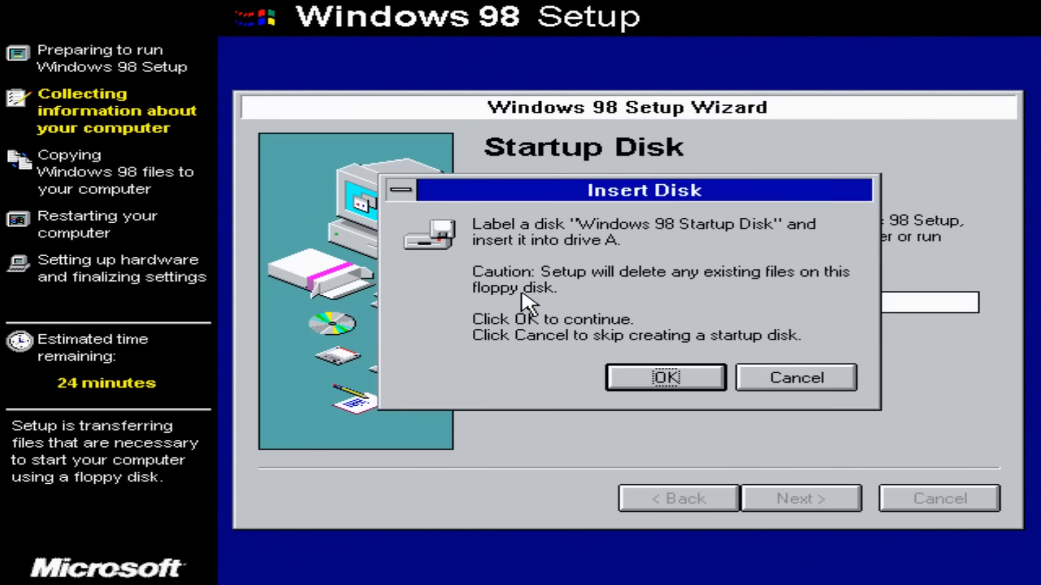
{"action": "left_click", "coordinate": [793, 377]}
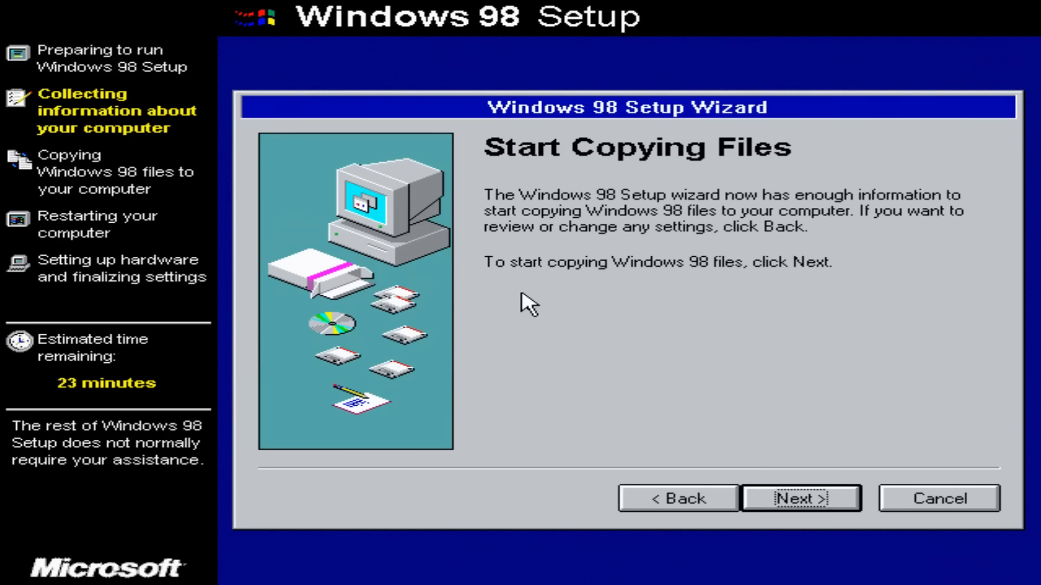
{"action": "left_click", "coordinate": [799, 497]}
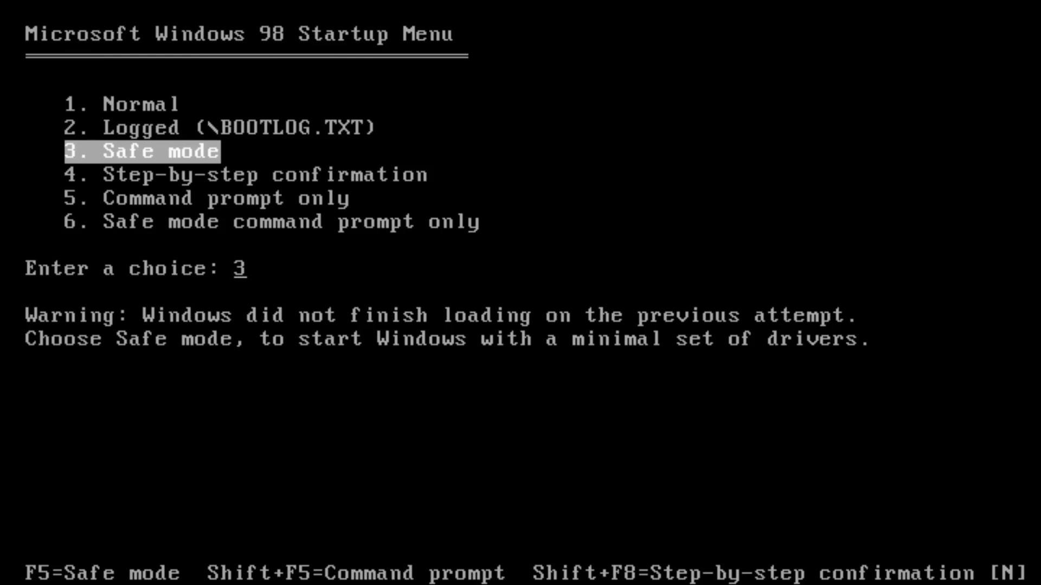
- Boot to Command prompt only, list drive C, and run PATCHMEM
{"action": "key", "text": "Down"}
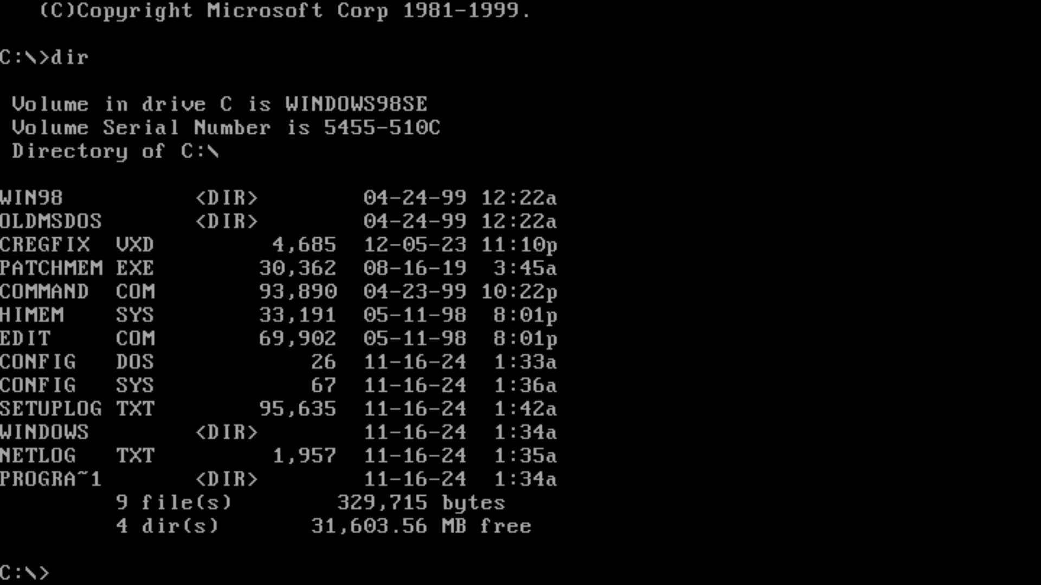
{"action": "type", "text": "pat"}
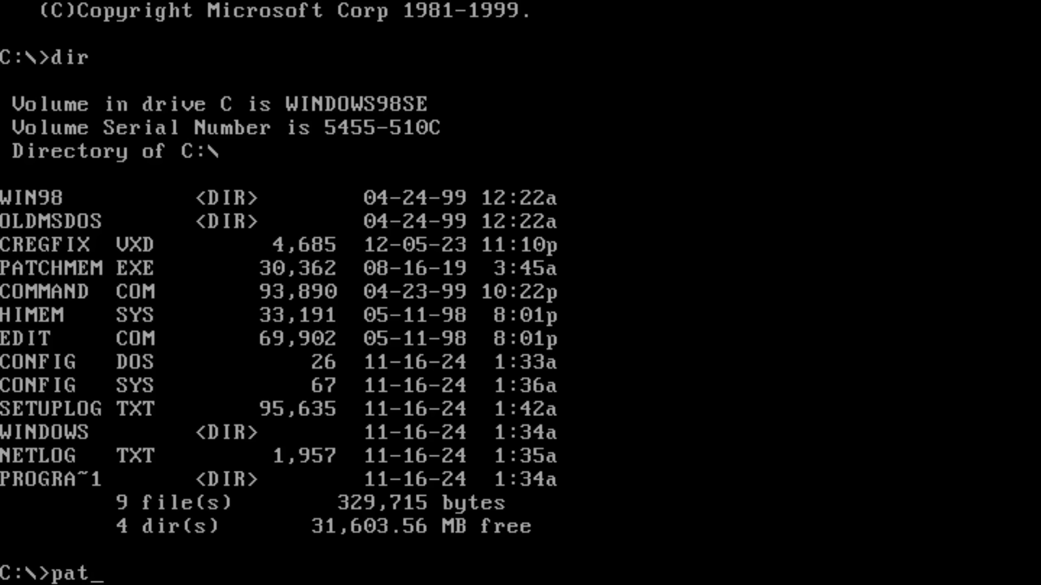
{"action": "type", "text": "ch"}
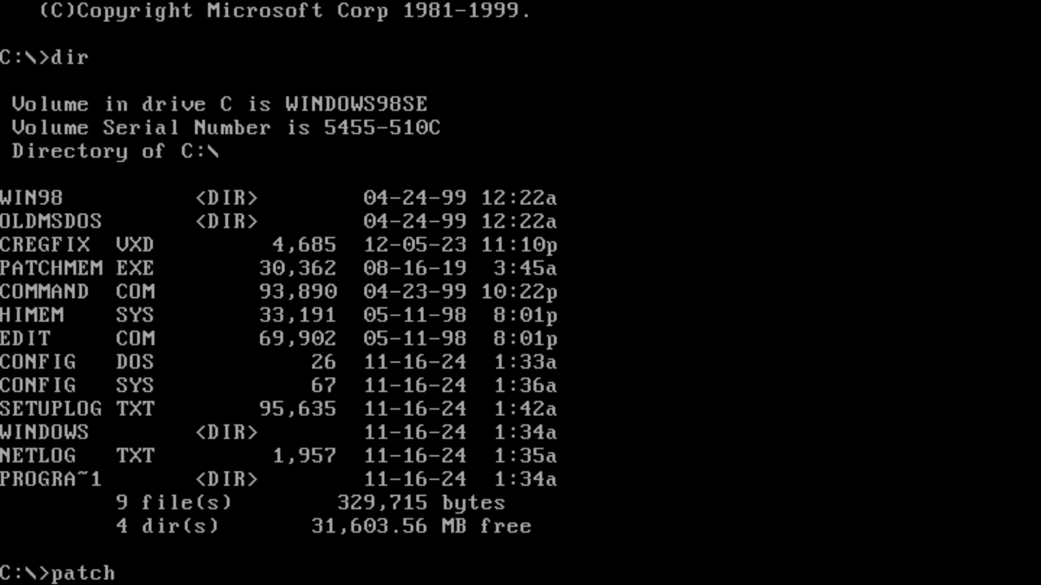
{"action": "type", "text": "mem"}
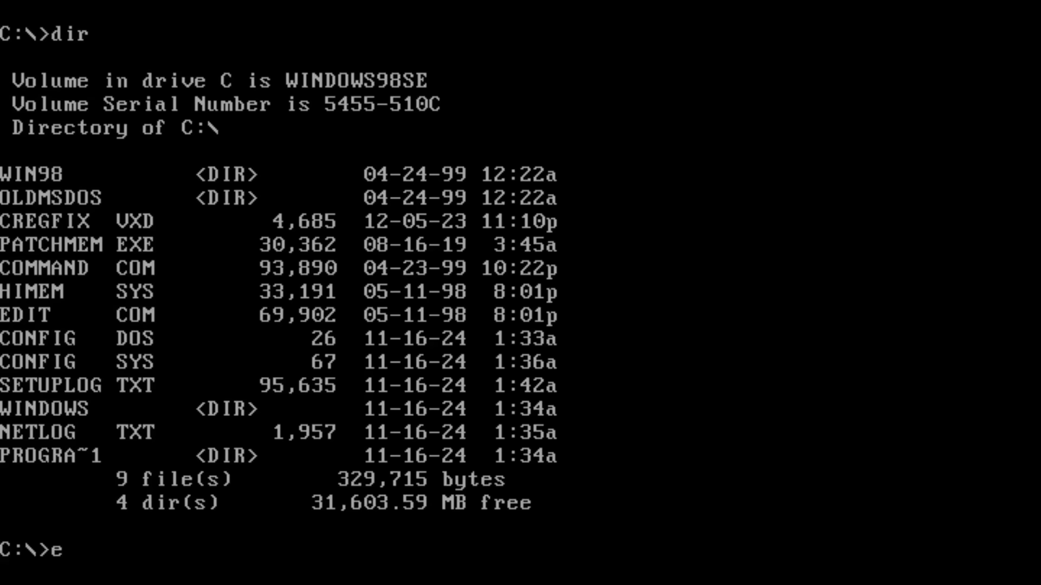
{"action": "type", "text": "dit c:\\"}
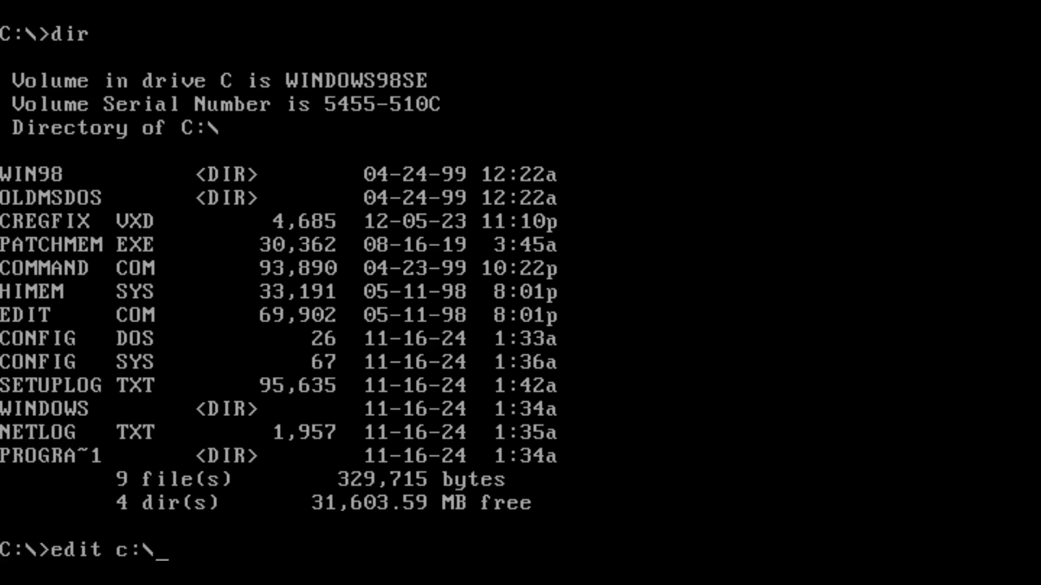
{"action": "type", "text": "window"}
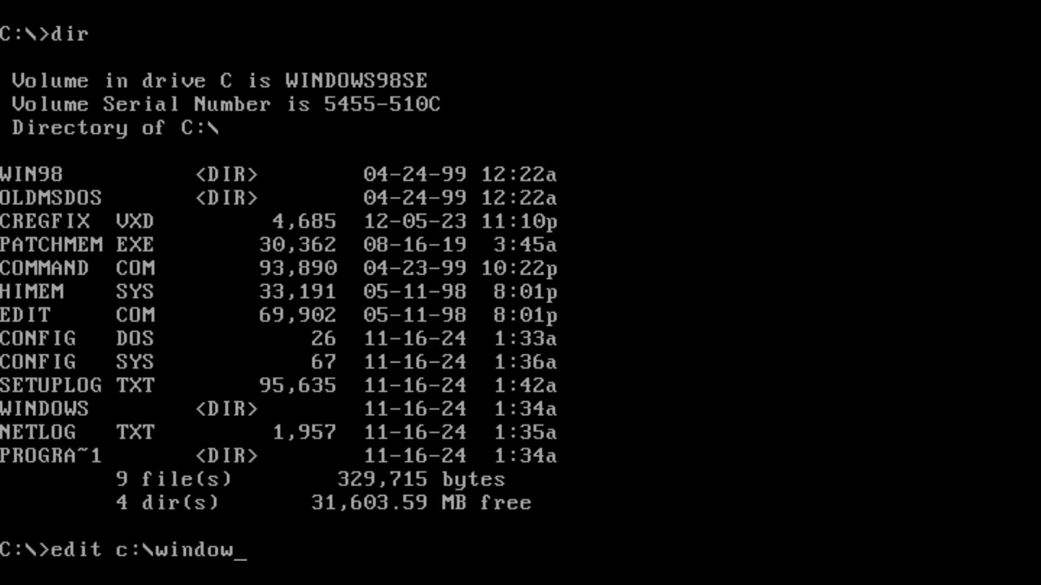
{"action": "type", "text": "s\\"}
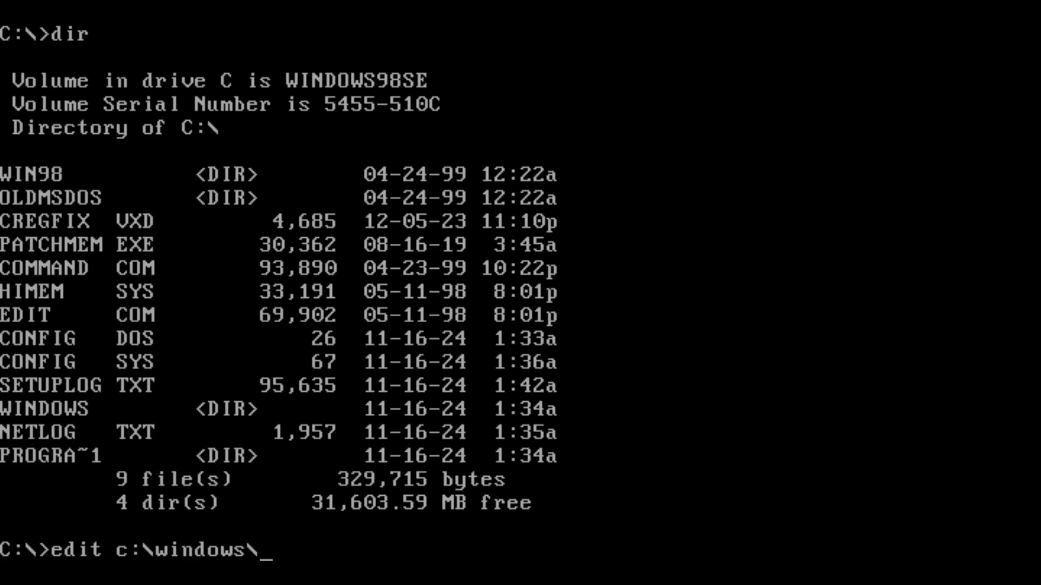
- Add Device=cregfix.vxd under [386Enh] in C:\WINDOWS\SYSTEM.INI and save
{"action": "type", "text": "system.i"}
{"action": "type", "text": "Device=cre"}
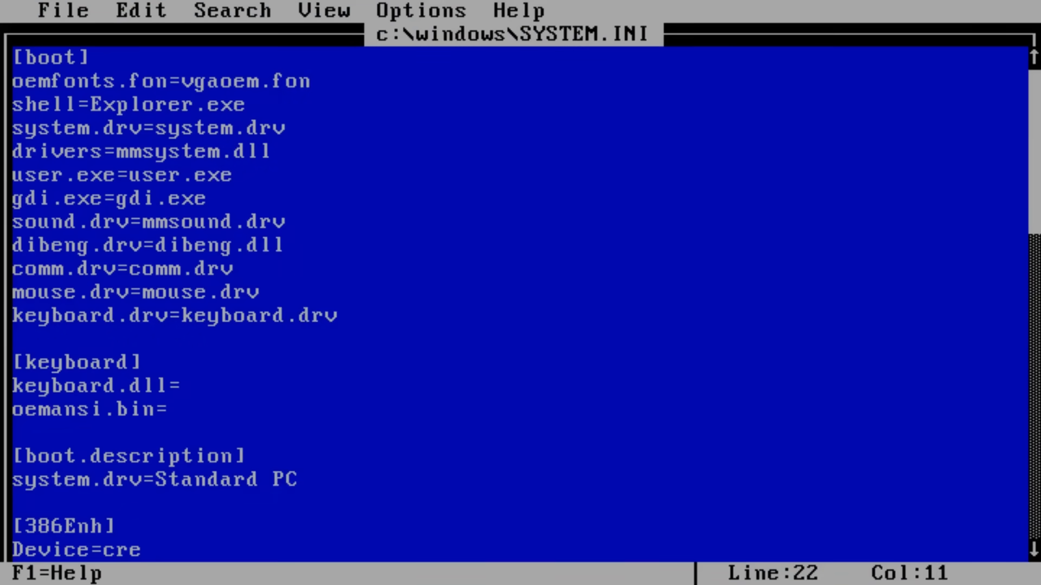
{"action": "type", "text": "gfix."}
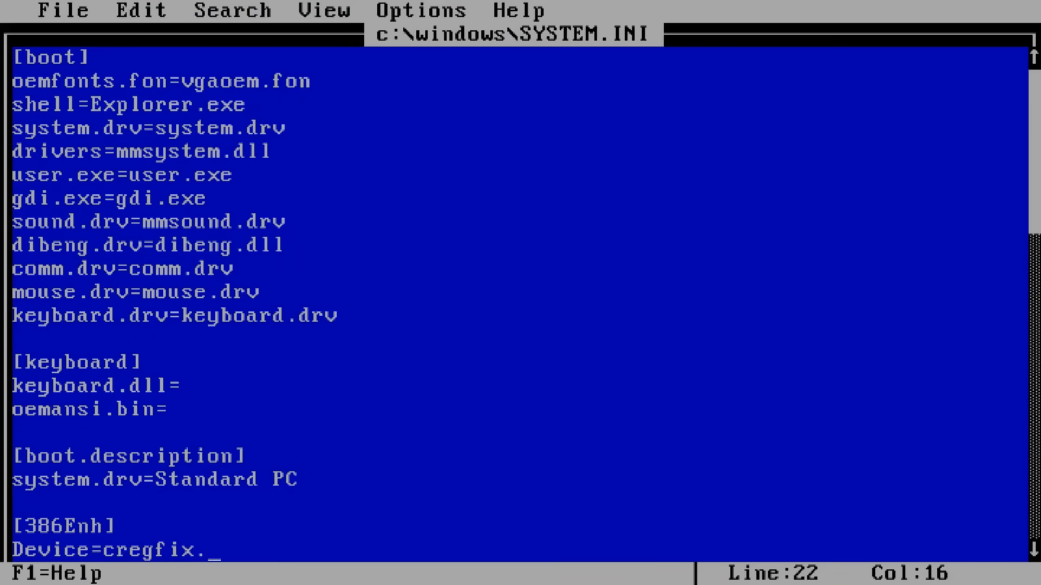
{"action": "type", "text": "vxd"}
{"action": "type", "text": "cop"}
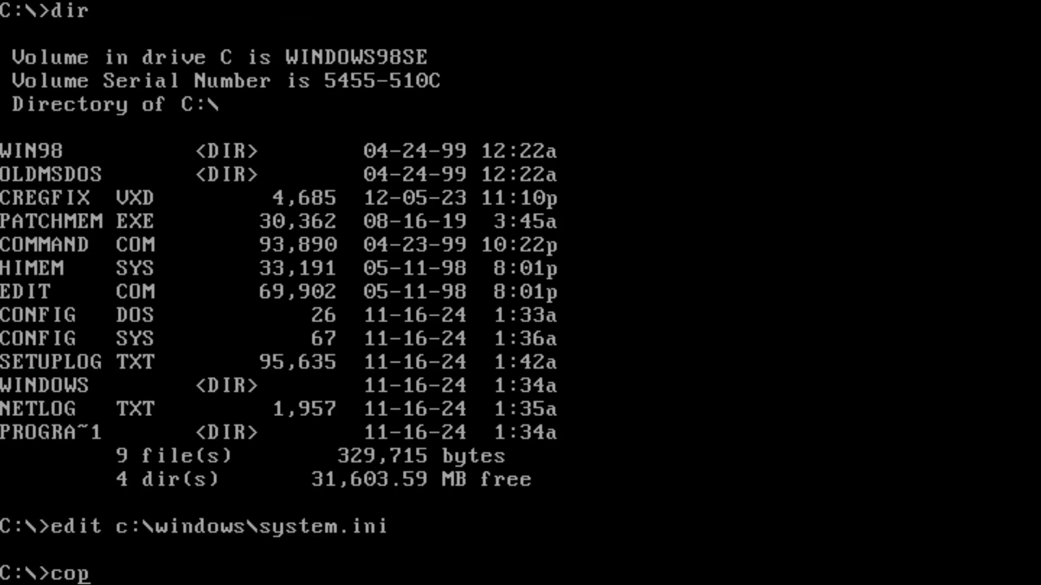
- Copy CREGFIX.VXD into C:\WINDOWS\SYSTEM
{"action": "type", "text": "y creg"}
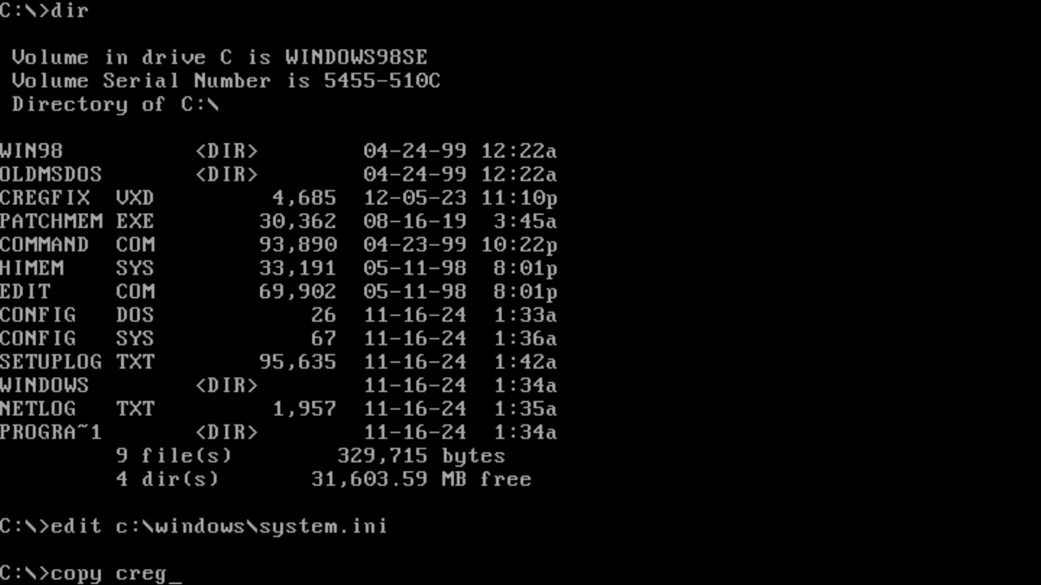
{"action": "type", "text": "fix"}
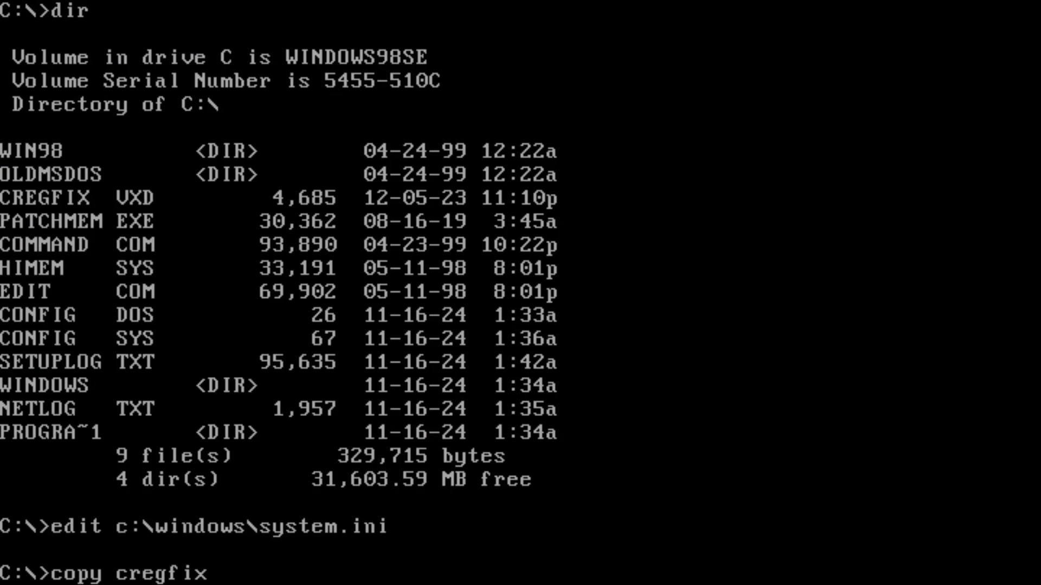
{"action": "type", "text": ".vxd C:"}
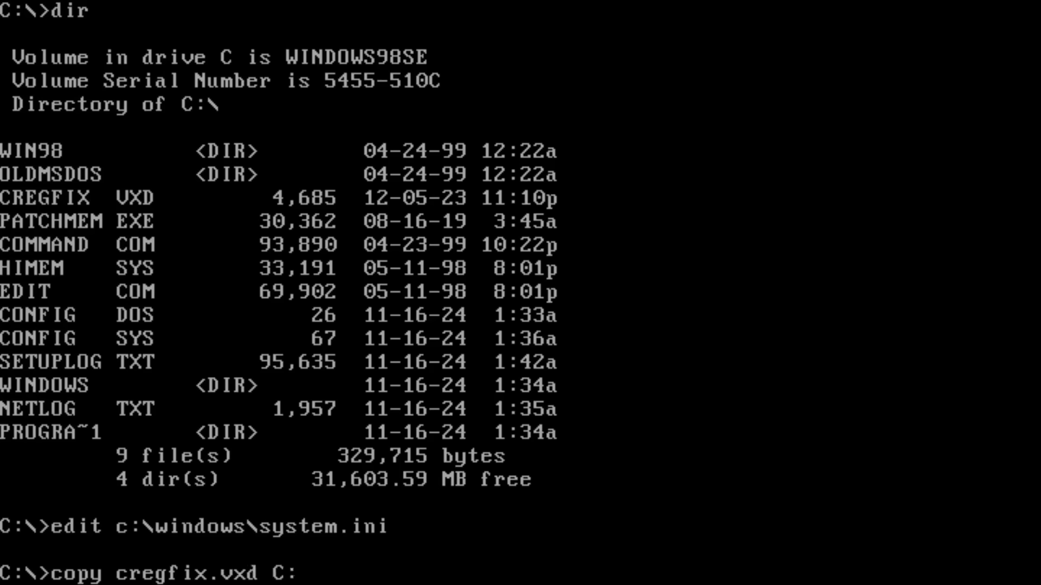
{"action": "type", "text": "\\wind"}
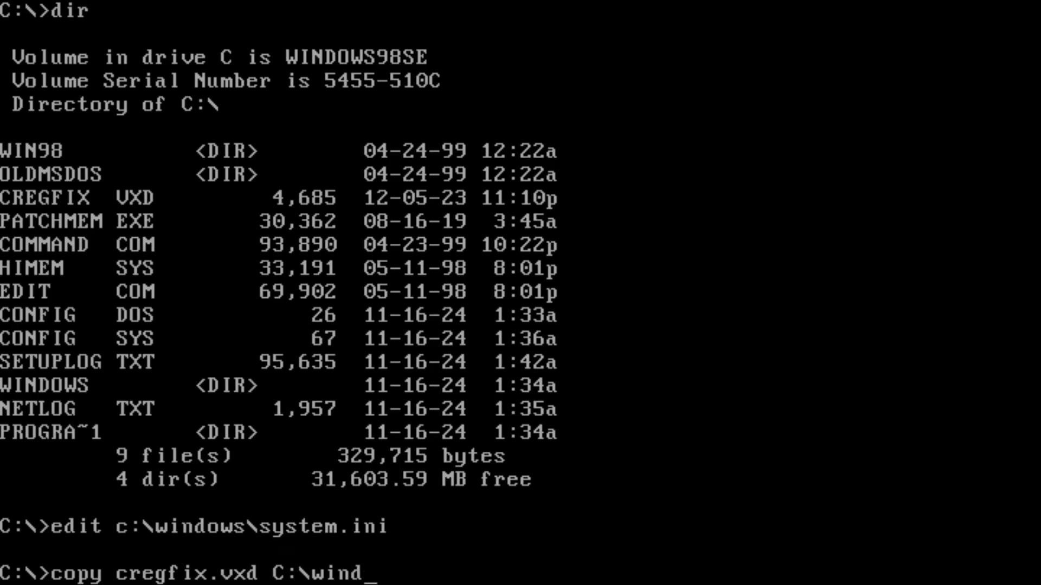
{"action": "type", "text": "ows\\"}
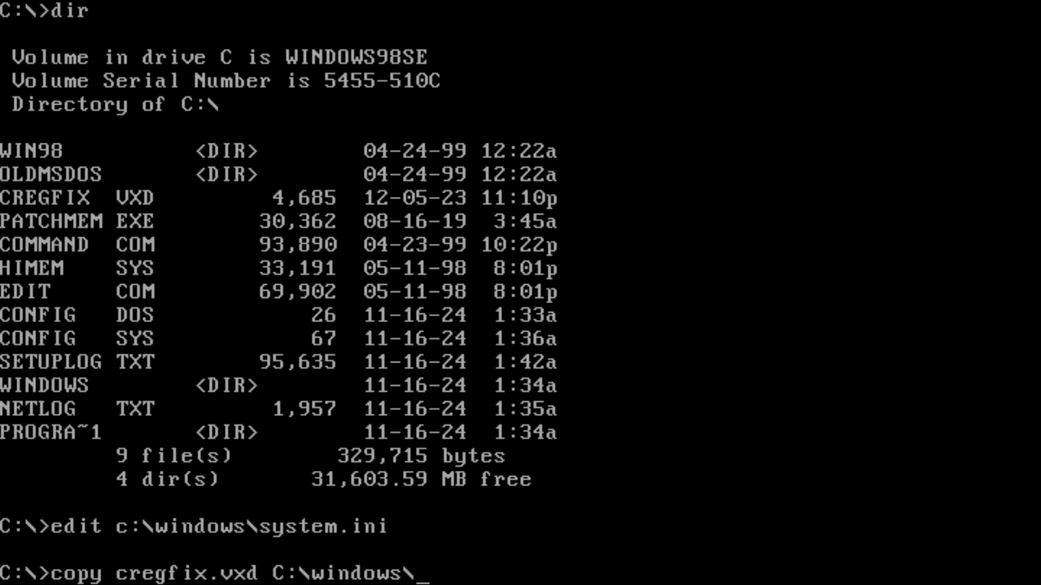
{"action": "type", "text": "system"}
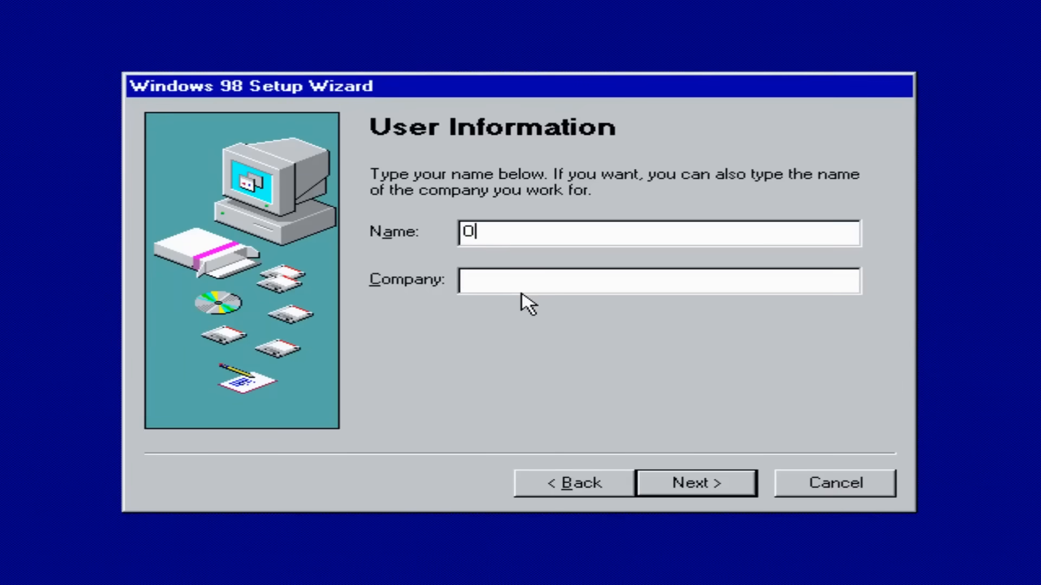
- Accept the user name and date/time settings, then log on without a password
{"action": "left_click", "coordinate": [695, 483]}
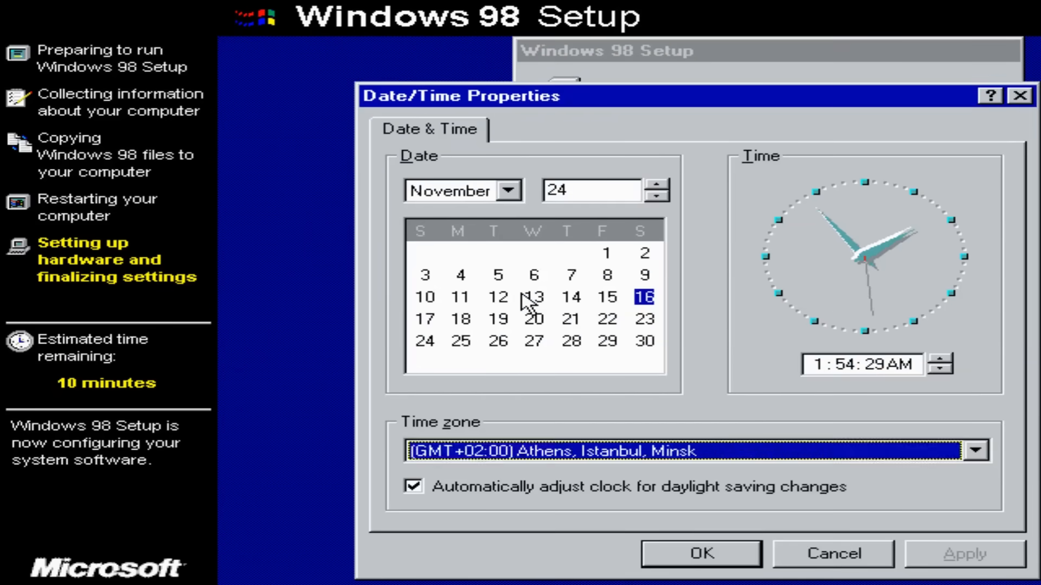
{"action": "left_click", "coordinate": [698, 553]}
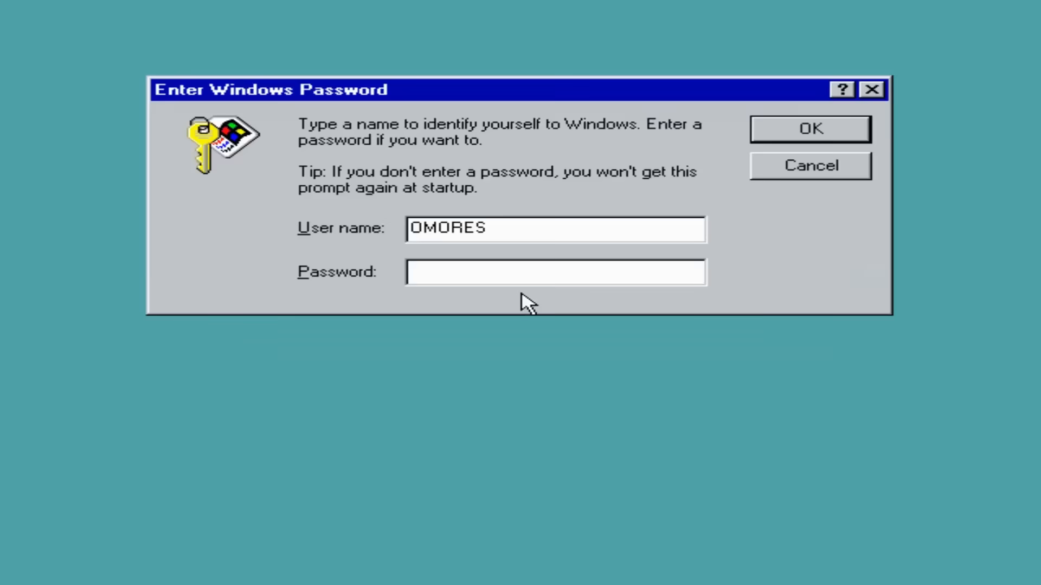
{"action": "left_click", "coordinate": [809, 129]}
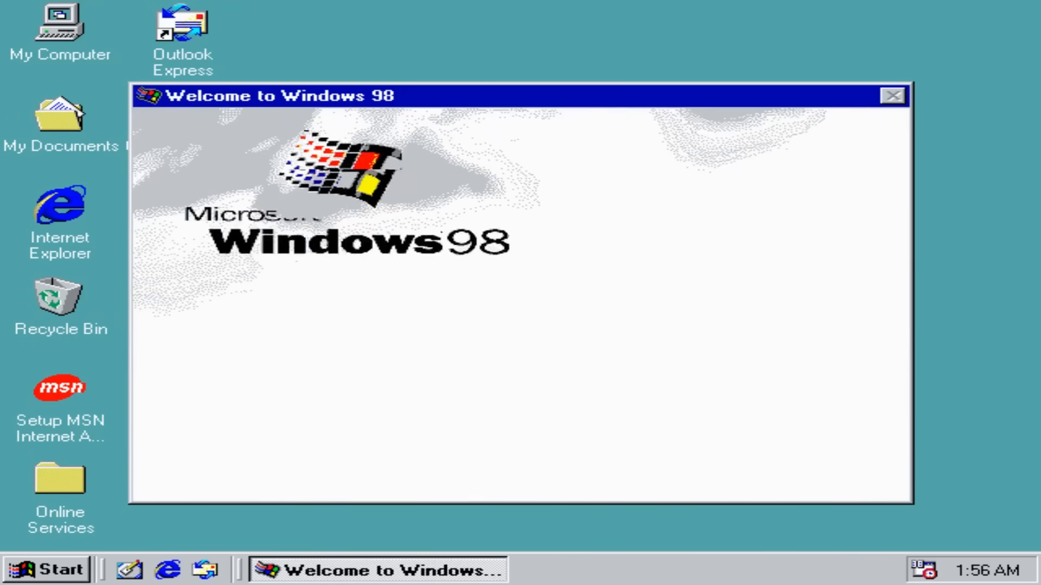
- Run dxdiag through the Start menu's Run dialog
{"action": "left_click", "coordinate": [45, 569]}
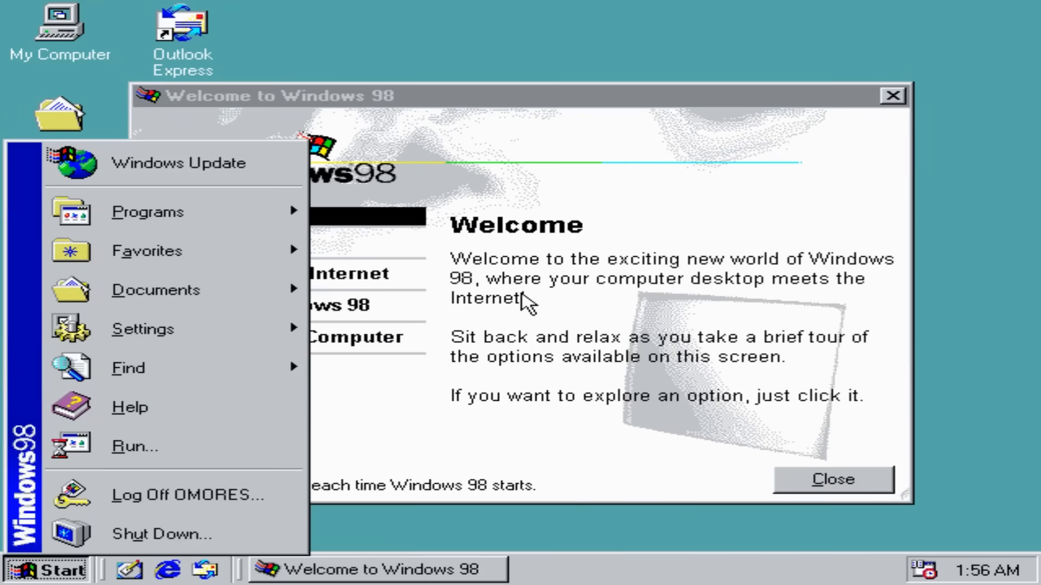
{"action": "left_click", "coordinate": [136, 446]}
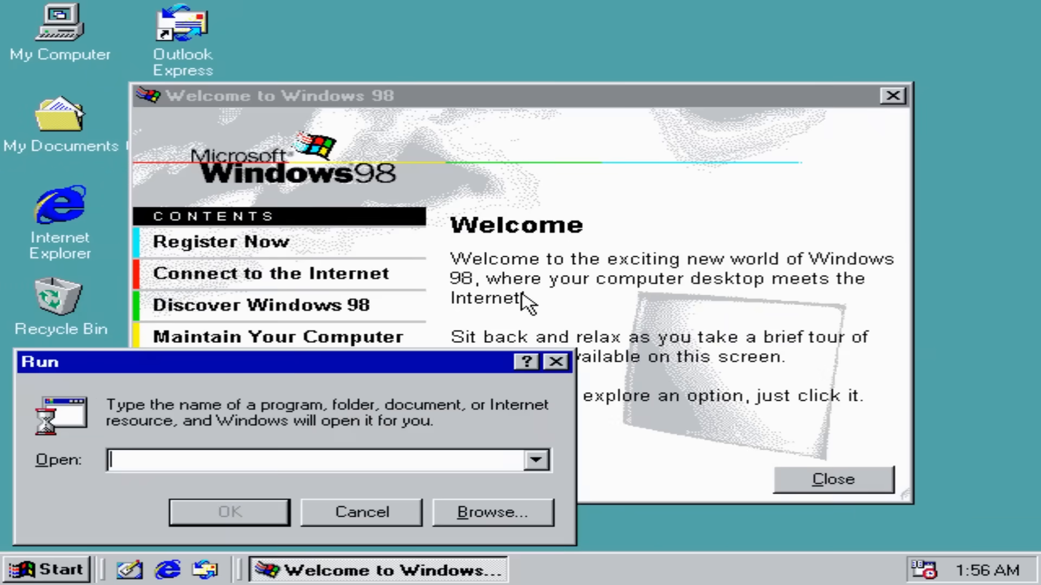
{"action": "type", "text": "dxdiag"}
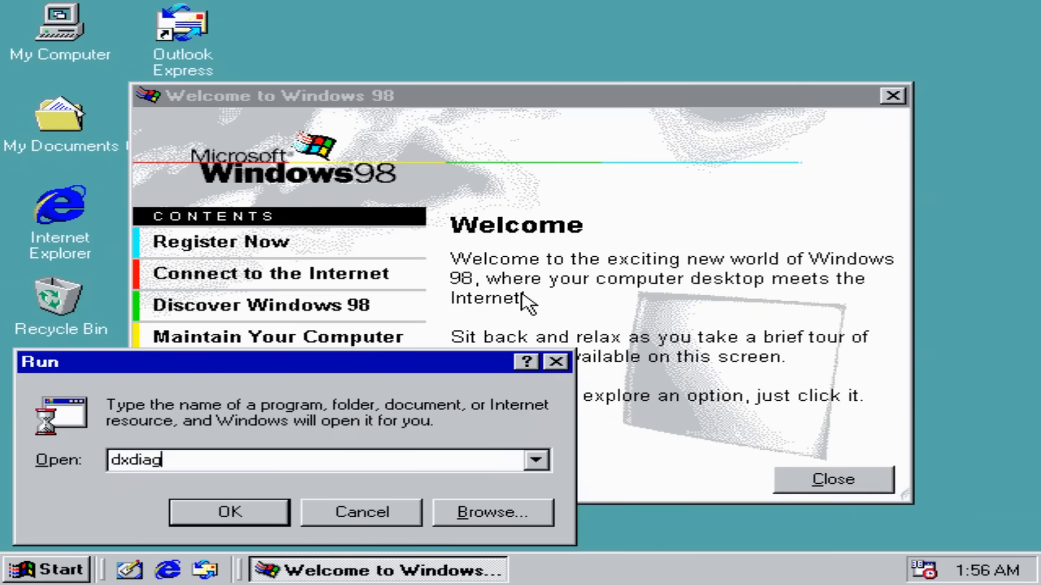
{"action": "left_click", "coordinate": [228, 511]}
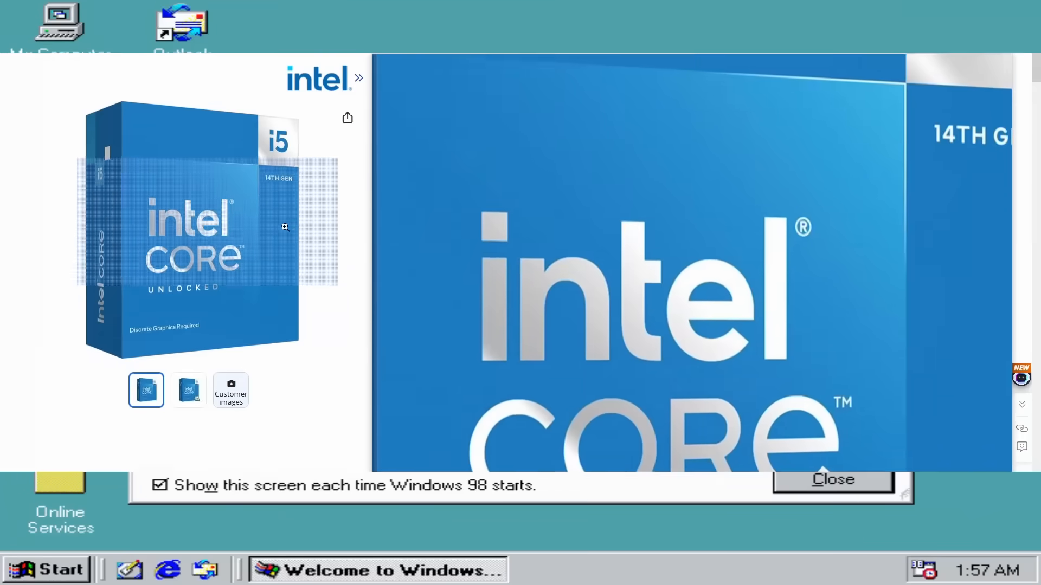
- Browse the StarTech PEXUSB4DP 4-port USB 2.0 card page and its main photo
{"action": "left_click", "coordinate": [831, 479]}
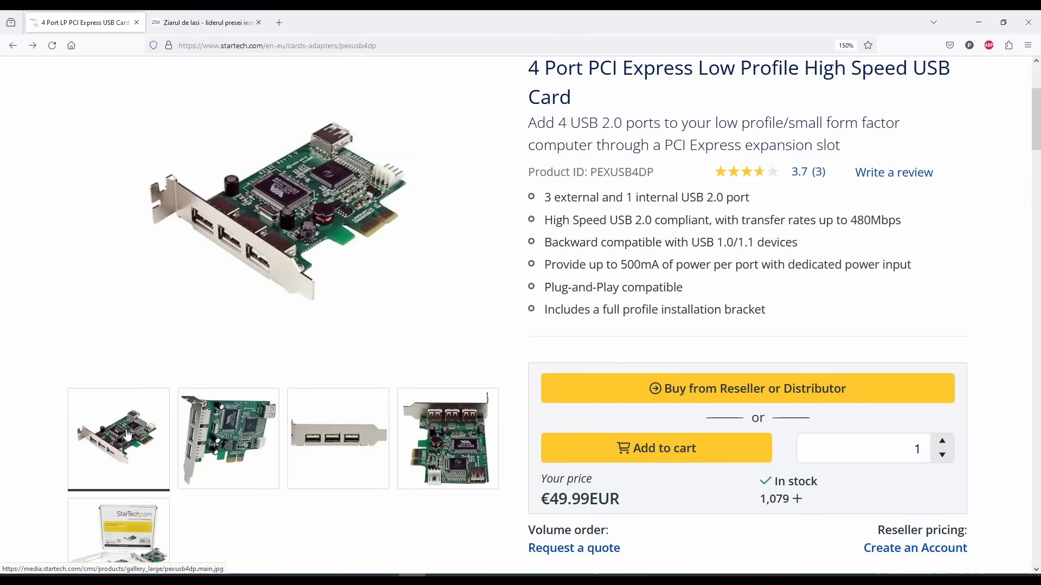
{"action": "left_click", "coordinate": [338, 438]}
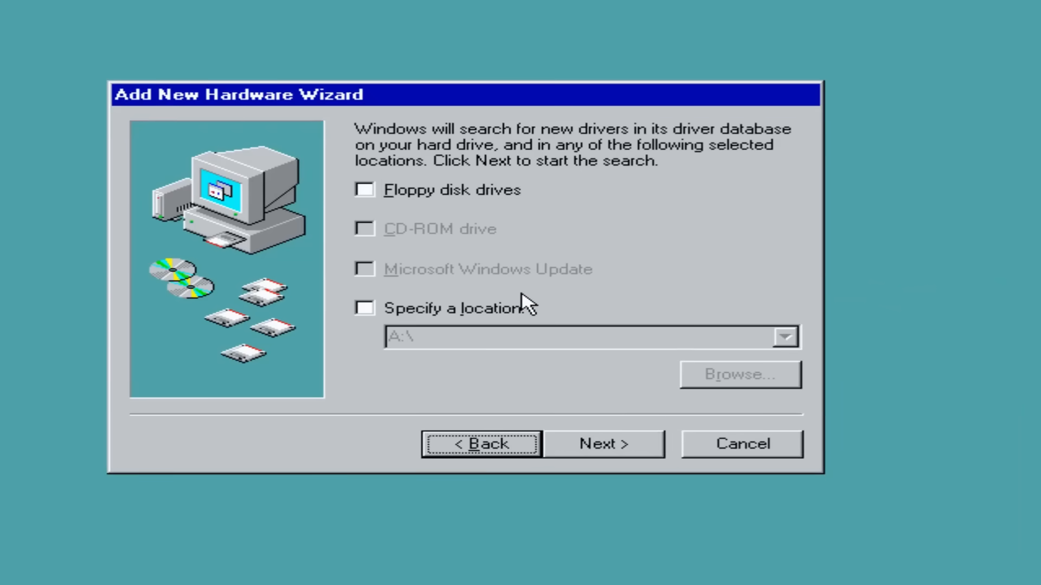
- Install drivers for the PCI-to-PCI bridge, VIA USB host controller and USB HID device
{"action": "left_click", "coordinate": [601, 443]}
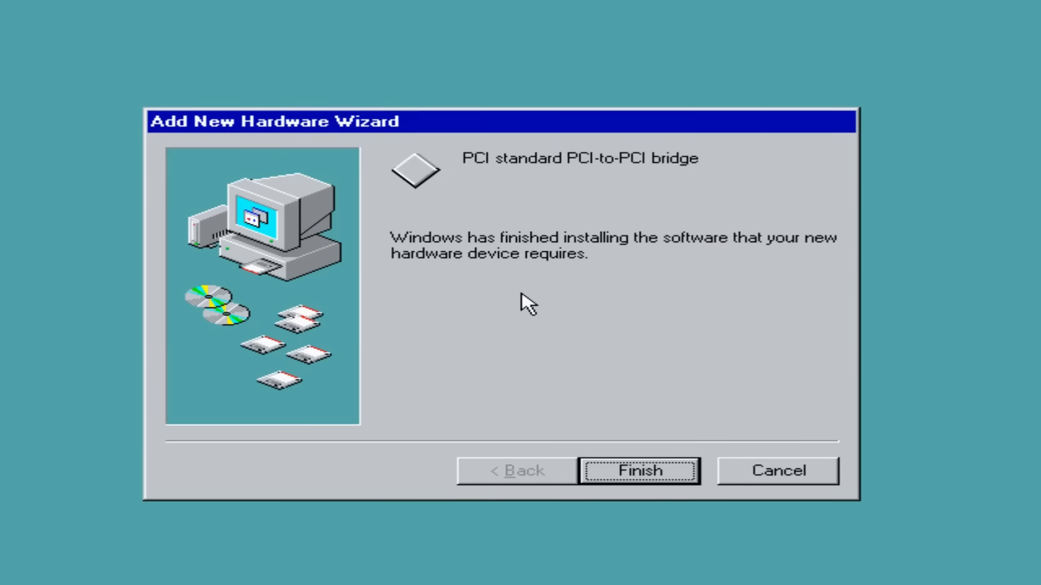
{"action": "left_click", "coordinate": [637, 470]}
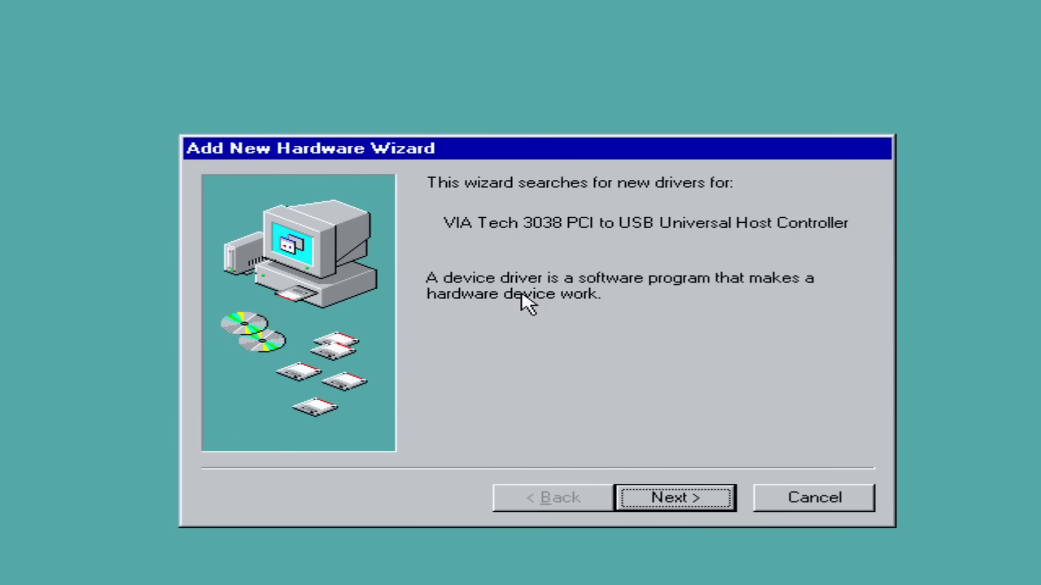
{"action": "left_click", "coordinate": [674, 497]}
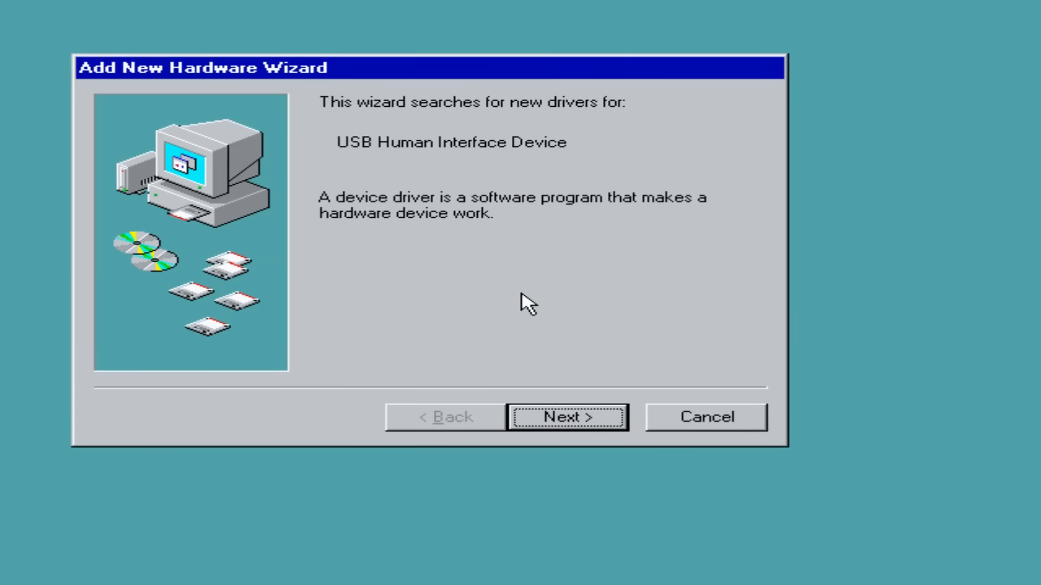
{"action": "left_click", "coordinate": [565, 417]}
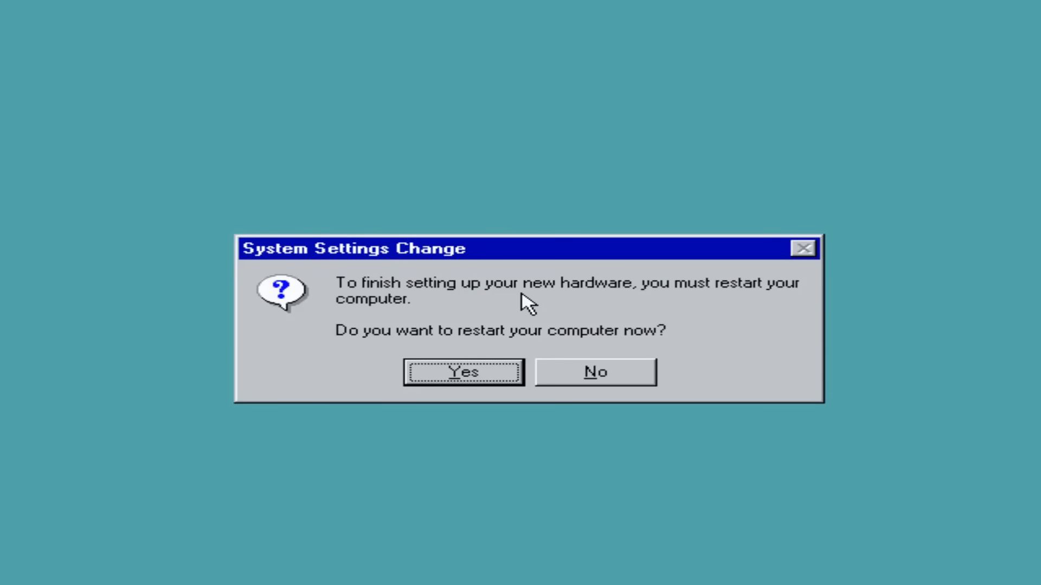
{"action": "mouse_move", "coordinate": [357, 13]}
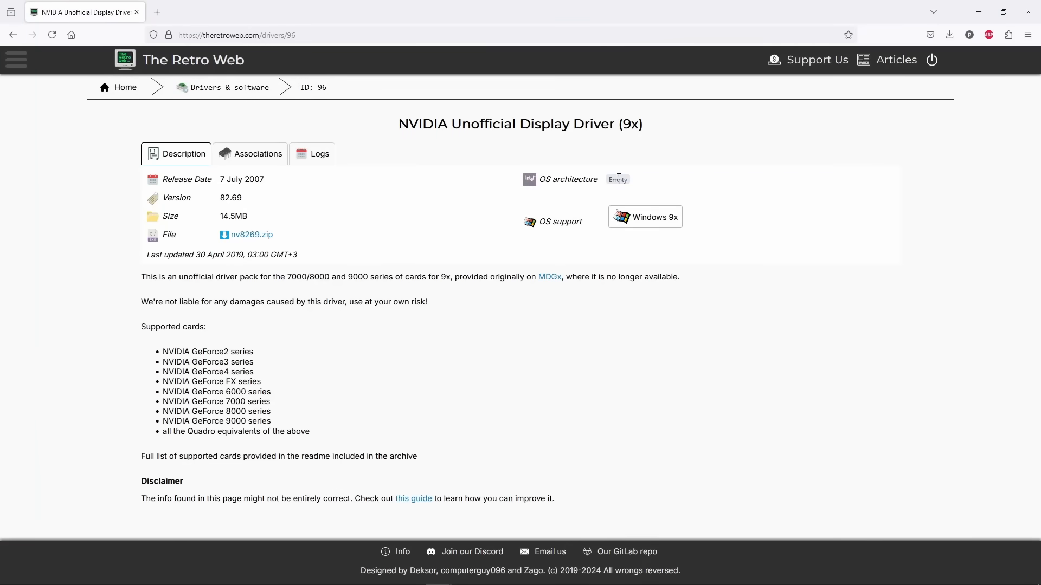
{"action": "mouse_move", "coordinate": [251, 234]}
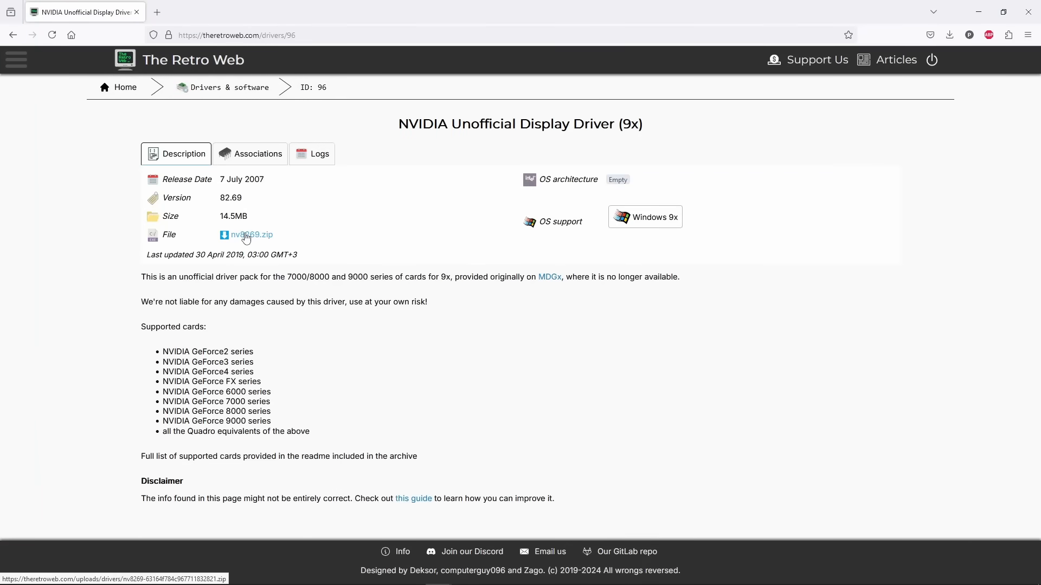
- Download nv8269.zip from the NVIDIA Unofficial Display Driver (9x) page
{"action": "left_click", "coordinate": [251, 234]}
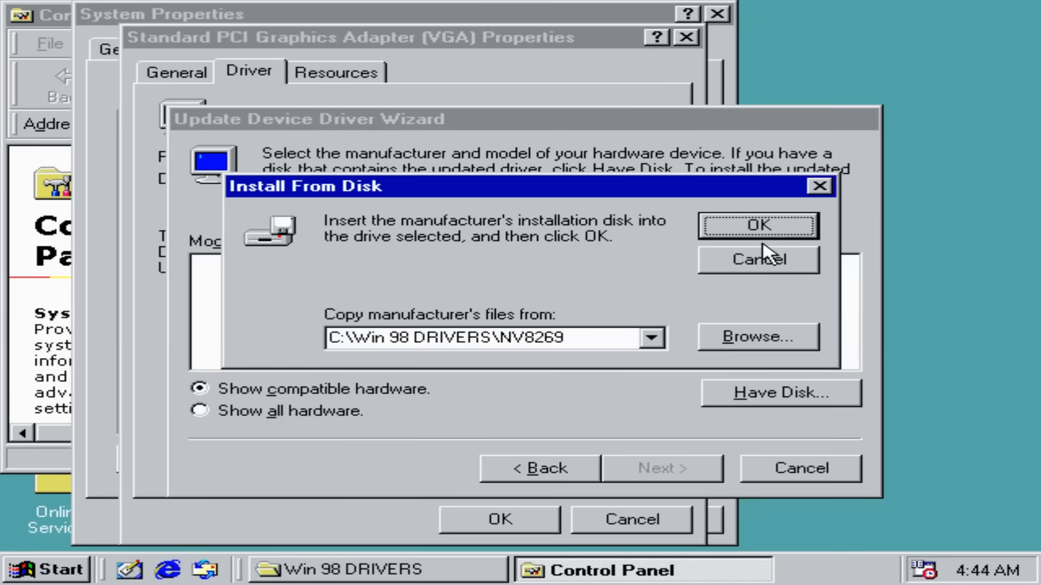
- Install the driver from C:\WIN 98 DRIVERS\NV8269 and check the GeForce 7900 GS adapter details
{"action": "left_click", "coordinate": [756, 226]}
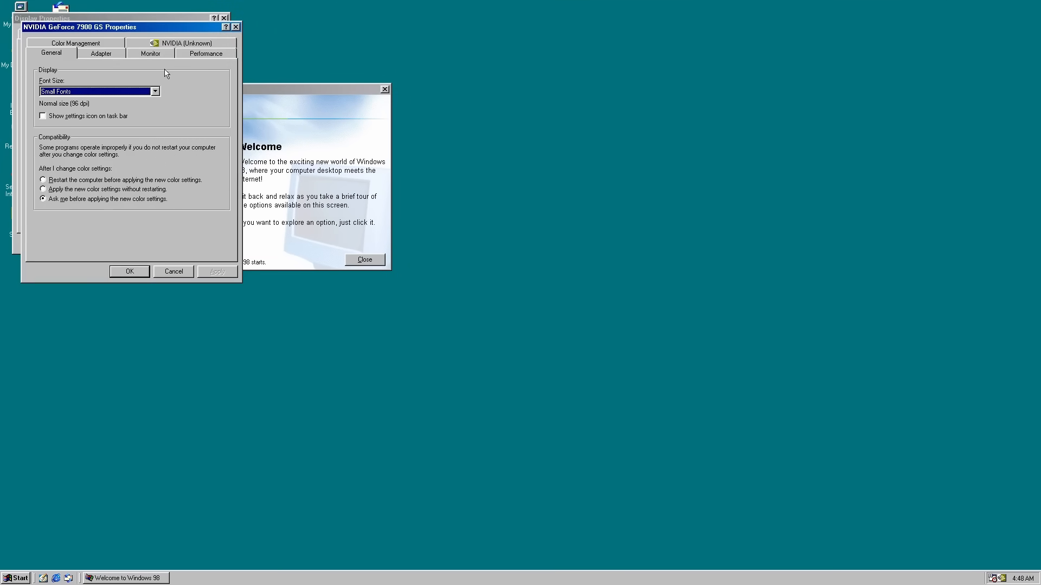
{"action": "mouse_move", "coordinate": [98, 53]}
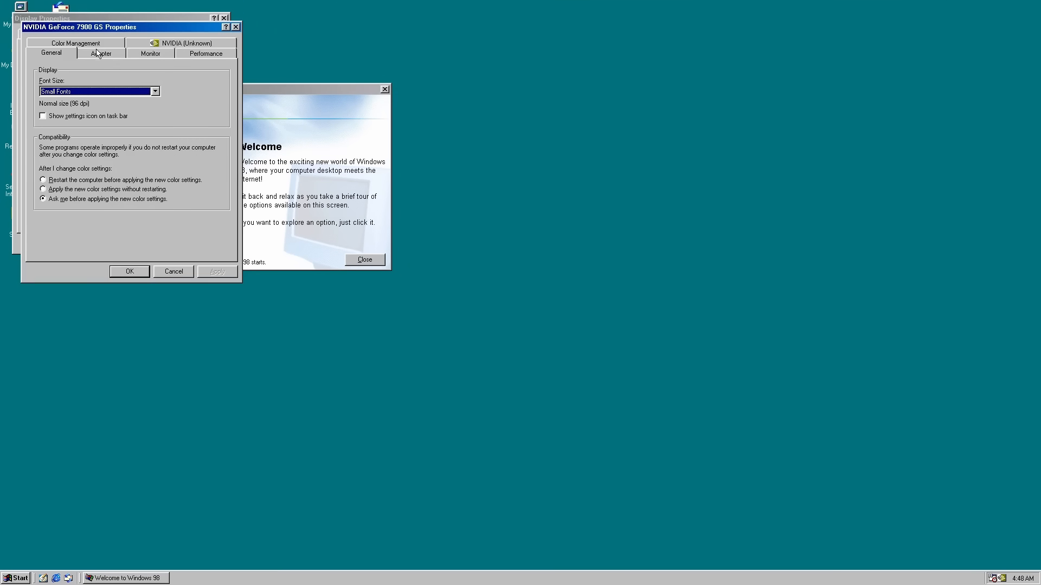
{"action": "left_click", "coordinate": [101, 44]}
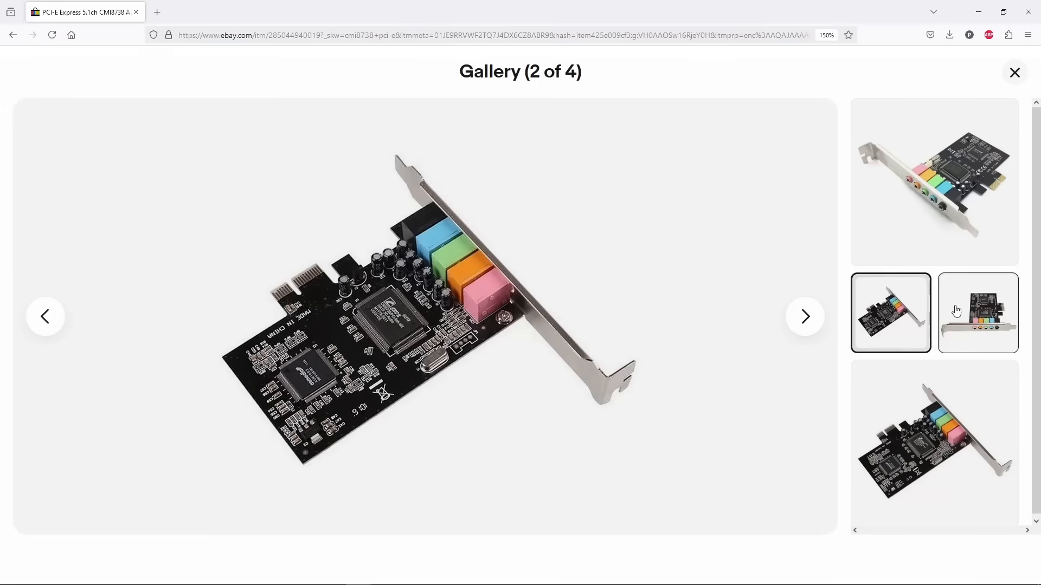
- View the third and fourth photos of the CMI8738 PCI-E sound card listing
{"action": "left_click", "coordinate": [934, 444]}
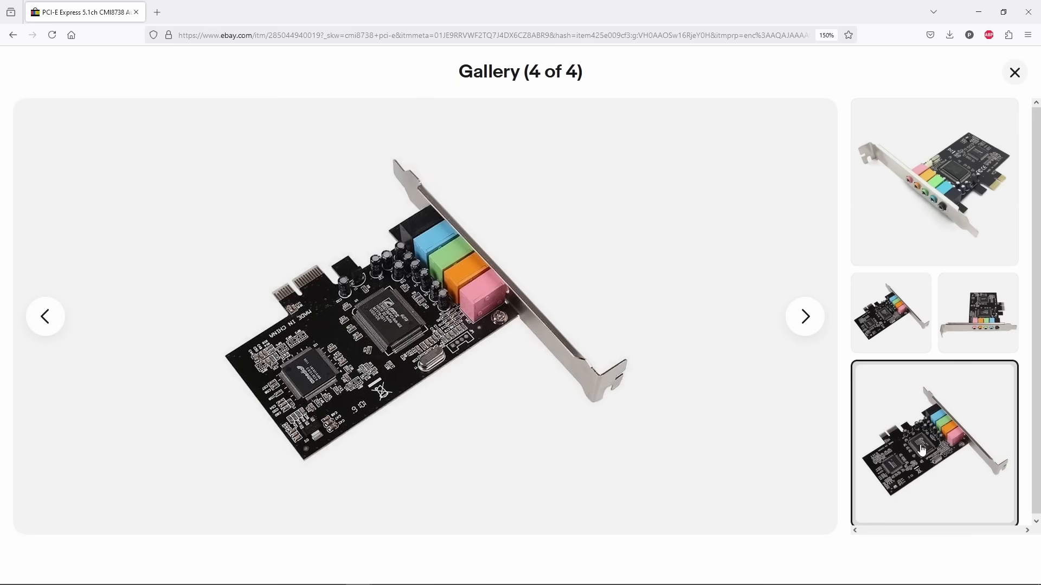
{"action": "left_click", "coordinate": [1014, 72]}
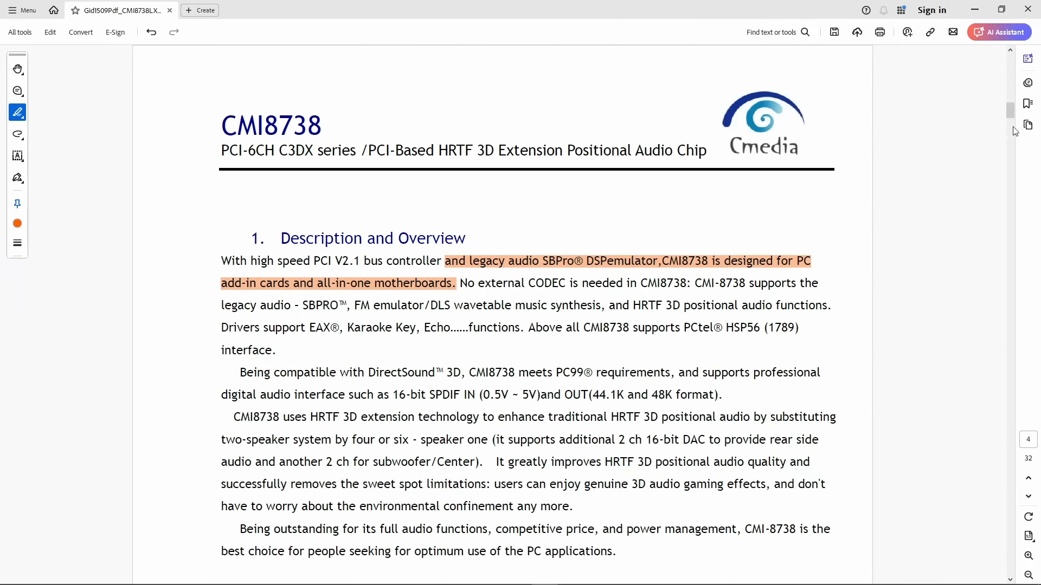
- Scroll the CMI8738 datasheet down to the Features list on page 4
{"action": "scroll", "scroll_direction": "down", "scroll_amount": 3}
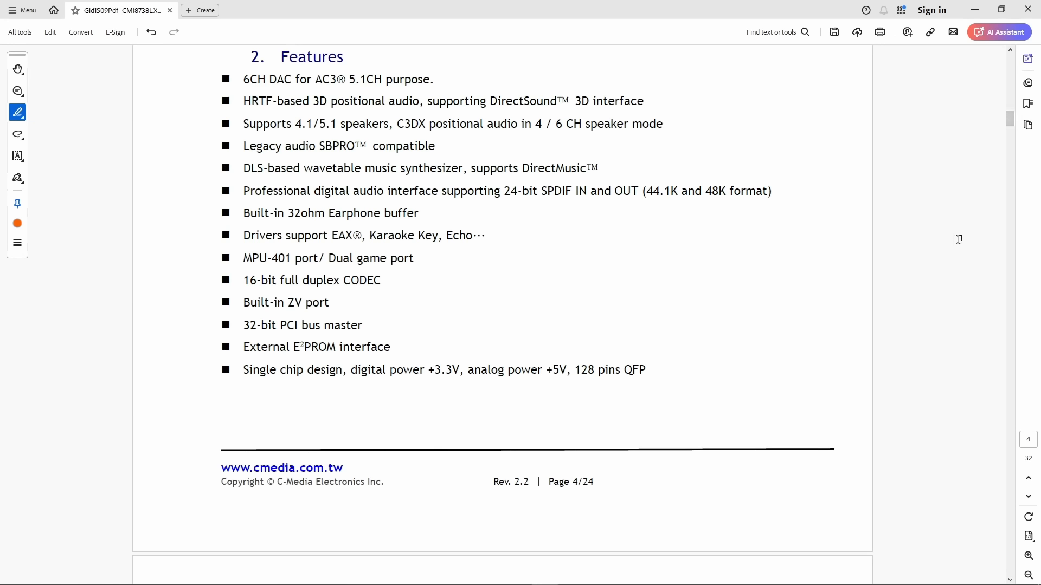
{"action": "mouse_move", "coordinate": [436, 130]}
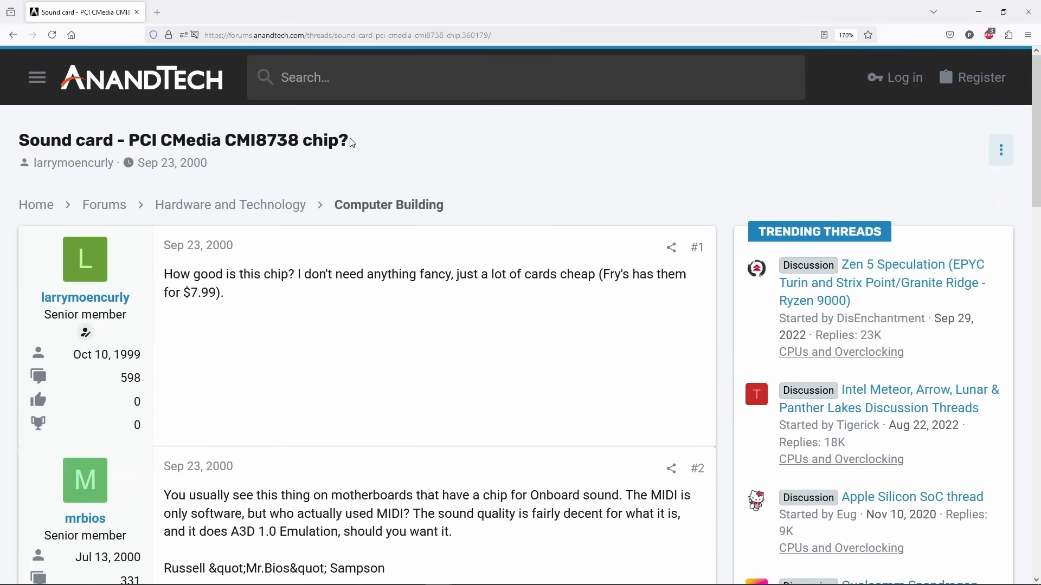
- Highlight the thread's Sep 23, 2000 date, then install the CMI8738/C3DX audio driver
{"action": "double_click", "coordinate": [172, 163]}
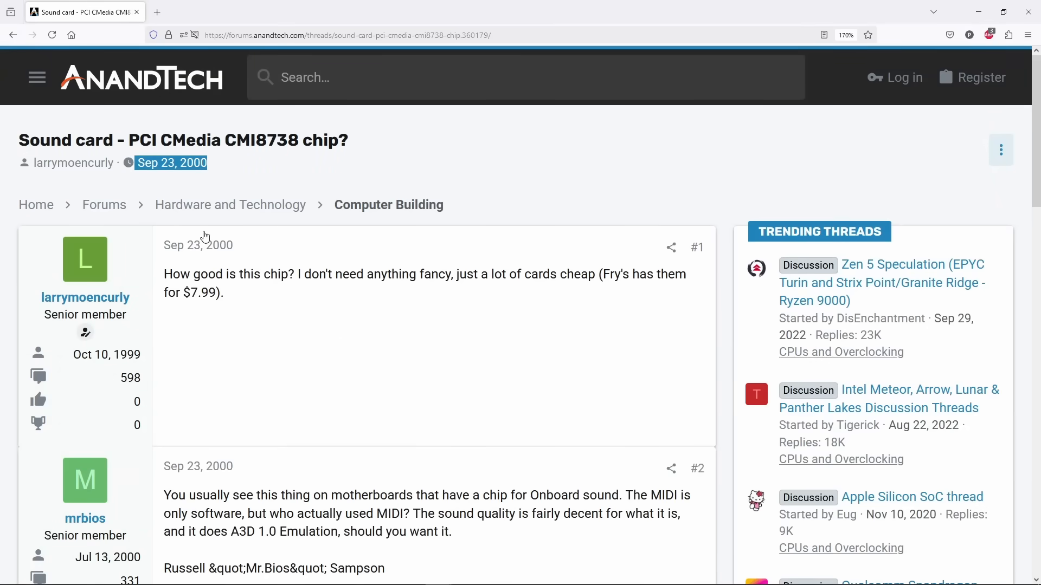
{"action": "mouse_move", "coordinate": [604, 281]}
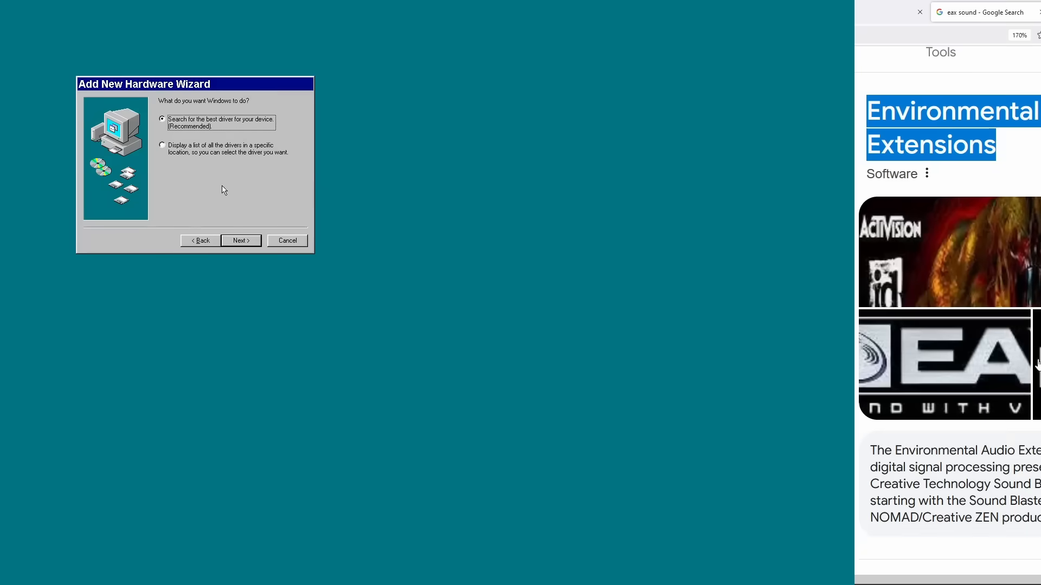
{"action": "left_click", "coordinate": [240, 240]}
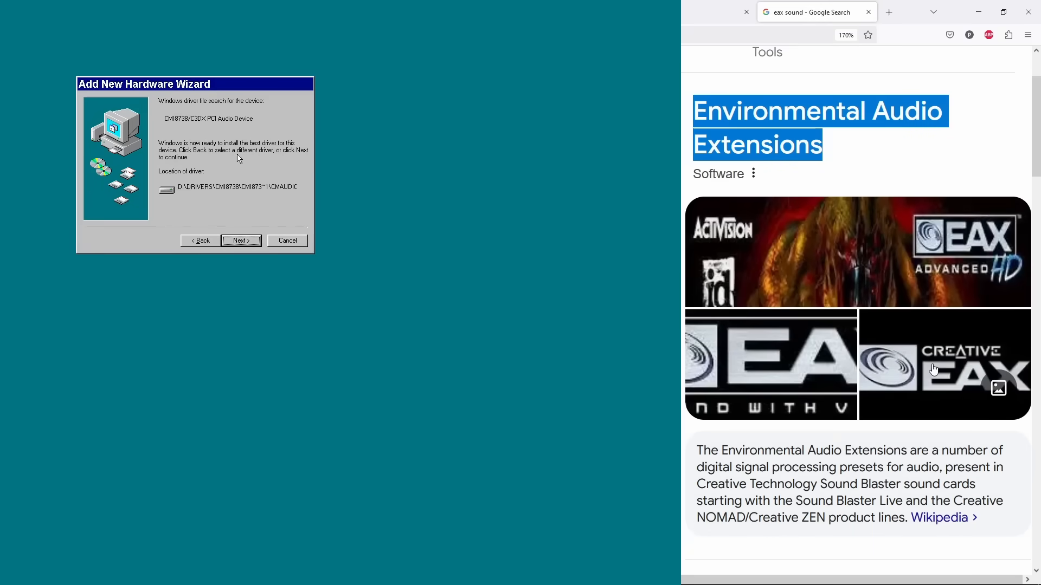
{"action": "left_click", "coordinate": [932, 363]}
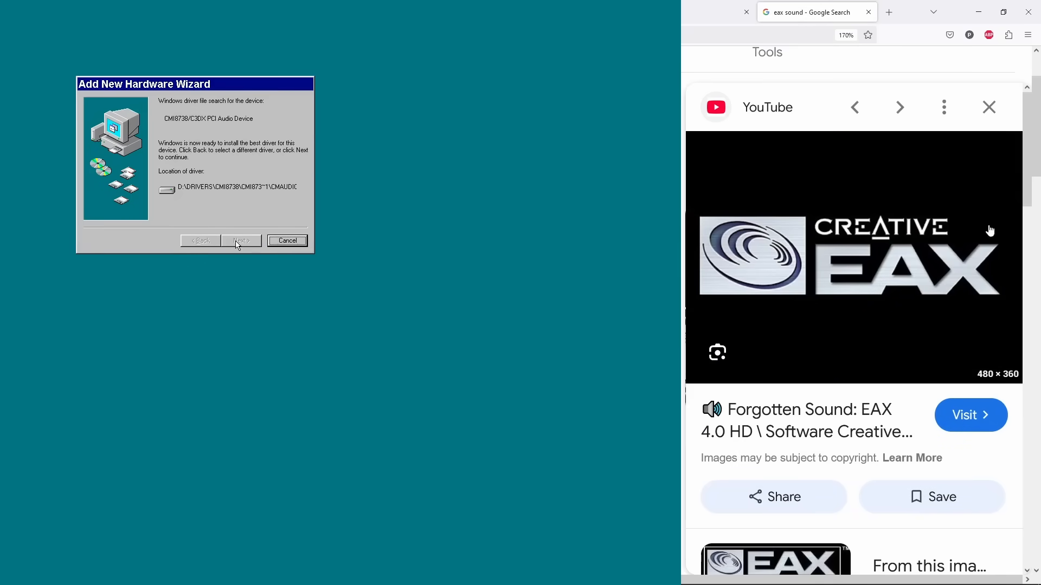
{"action": "left_click", "coordinate": [240, 240]}
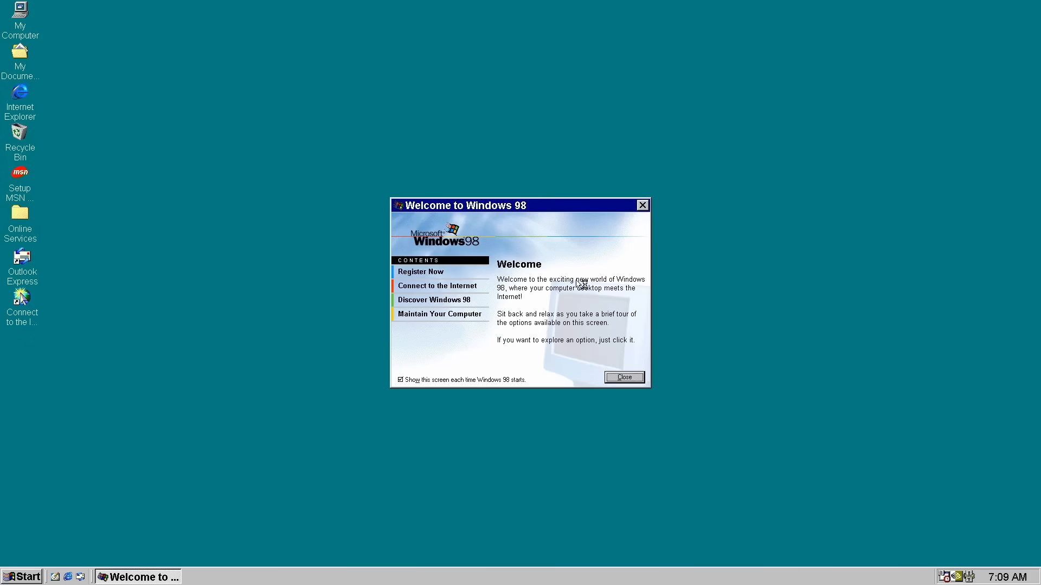
- Close the Welcome screen and apply Win98_i5_wallpaper stretched, enabling Active Desktop
{"action": "left_click", "coordinate": [422, 271]}
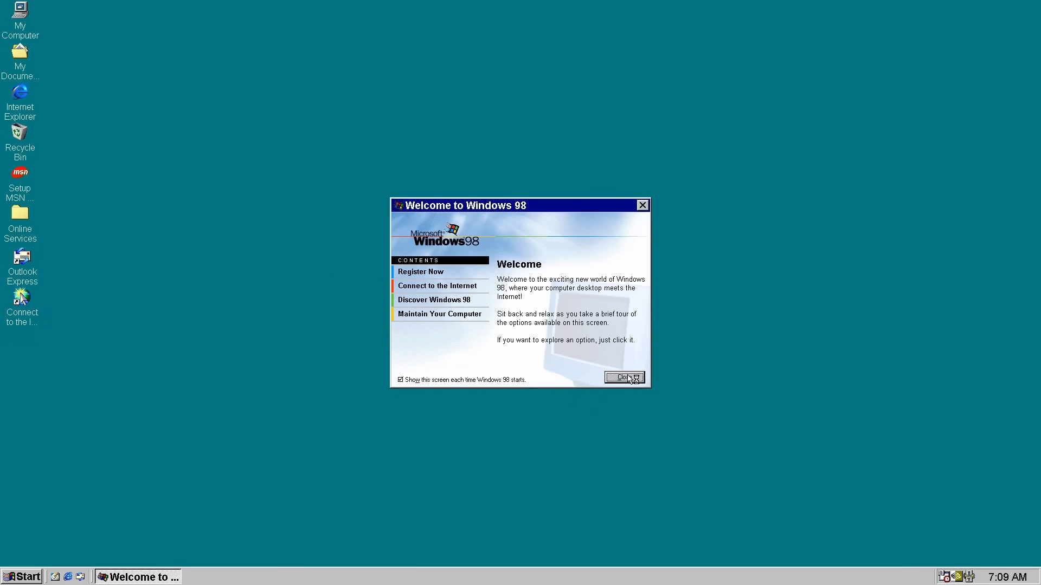
{"action": "left_click", "coordinate": [623, 377]}
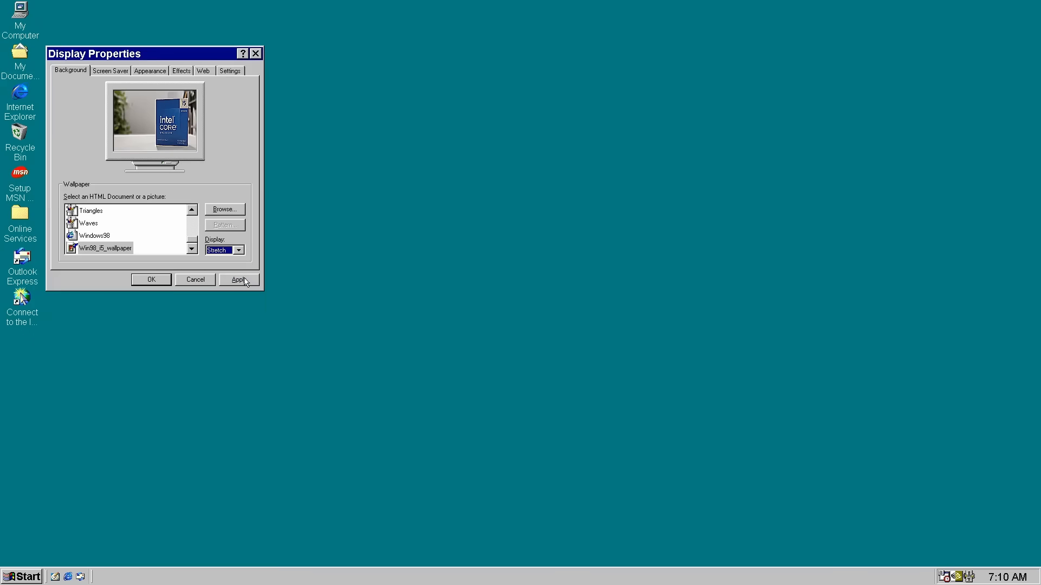
{"action": "left_click", "coordinate": [238, 279]}
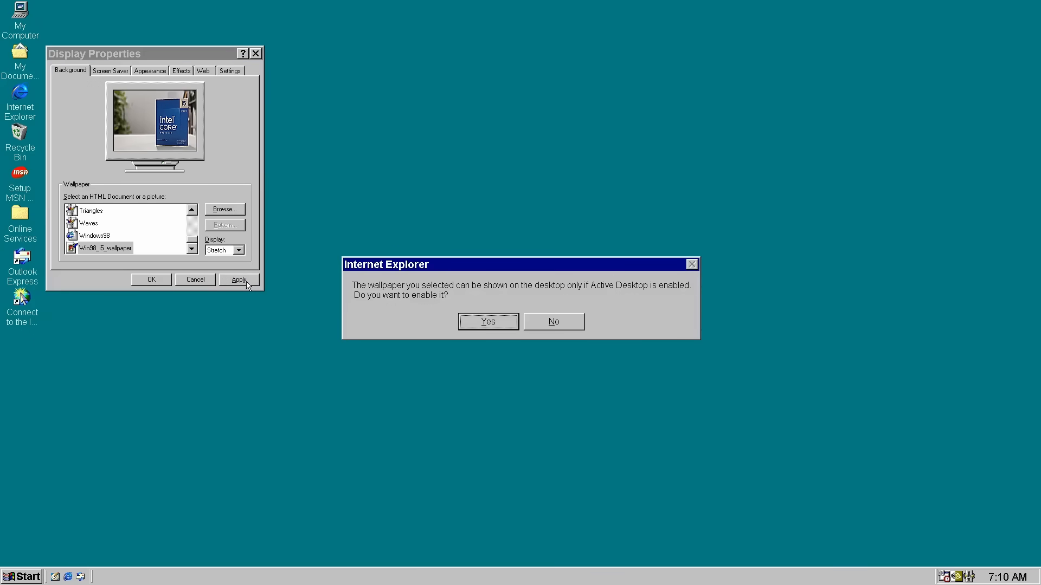
{"action": "left_click", "coordinate": [488, 321]}
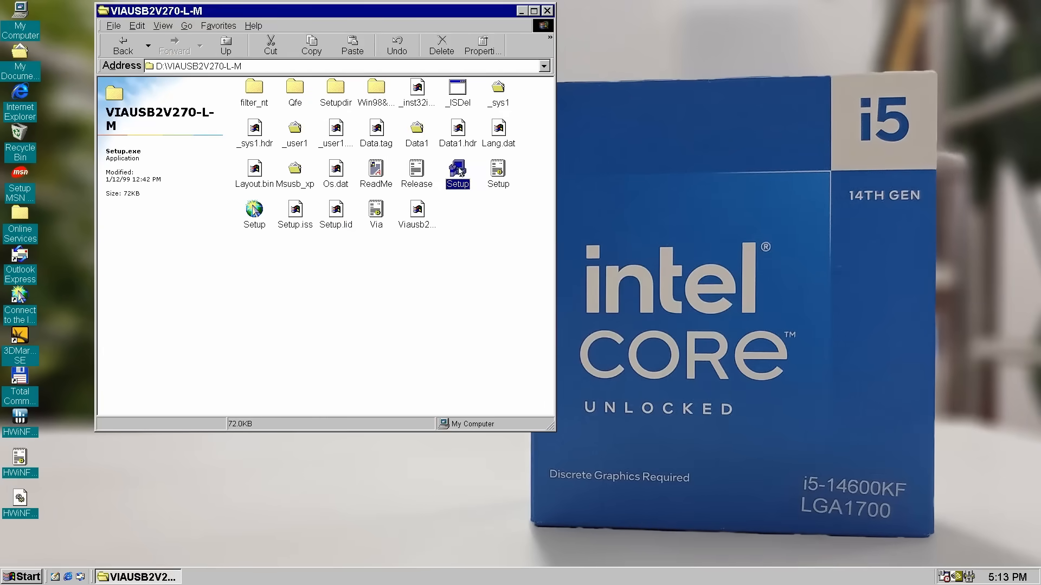
- Run Setup from VIAUSB2V270-L-M and continue past Welcome with Install selected
{"action": "double_click", "coordinate": [456, 170]}
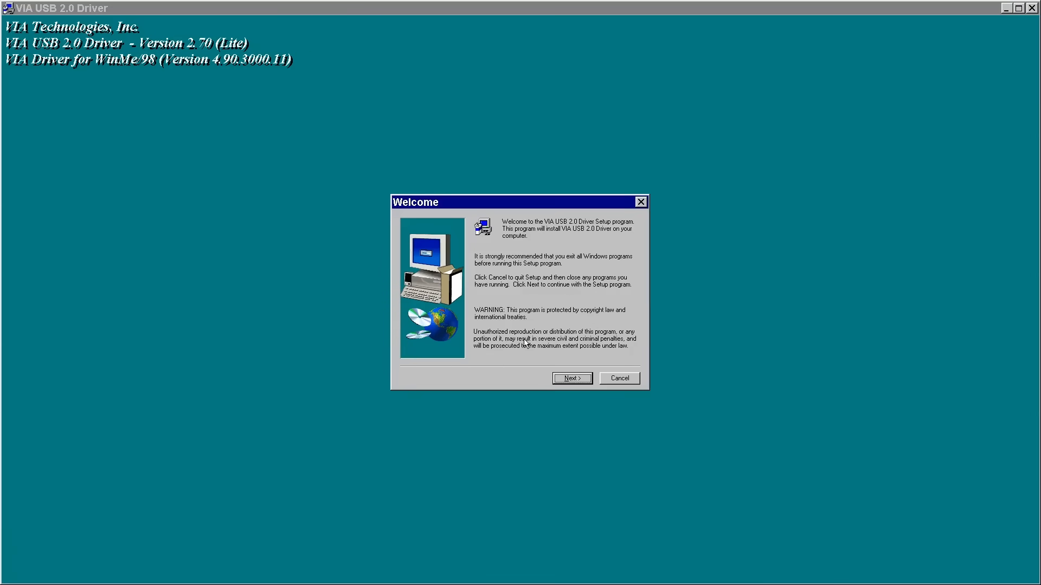
{"action": "left_click", "coordinate": [569, 378]}
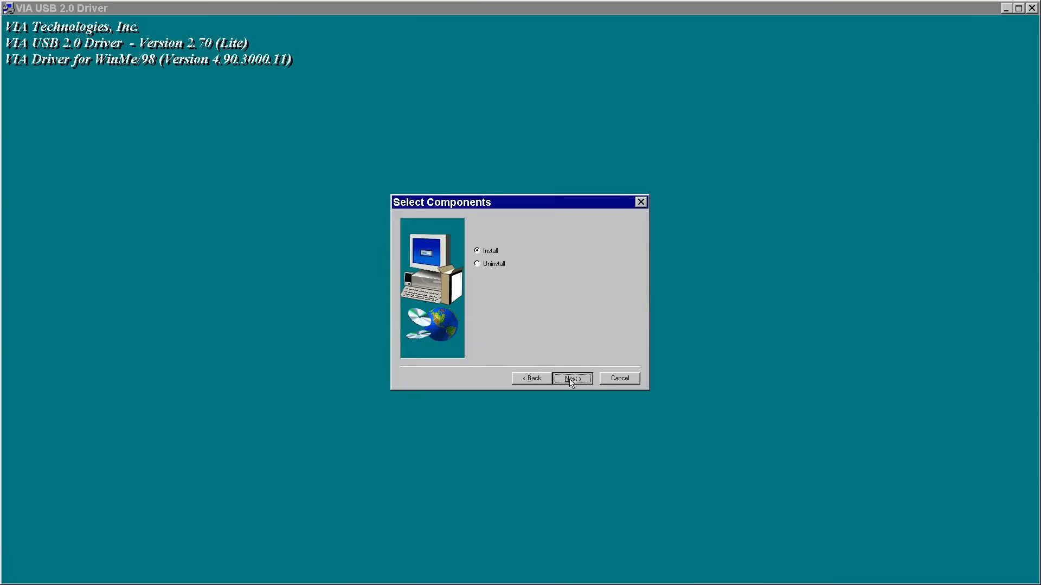
{"action": "left_click", "coordinate": [571, 378]}
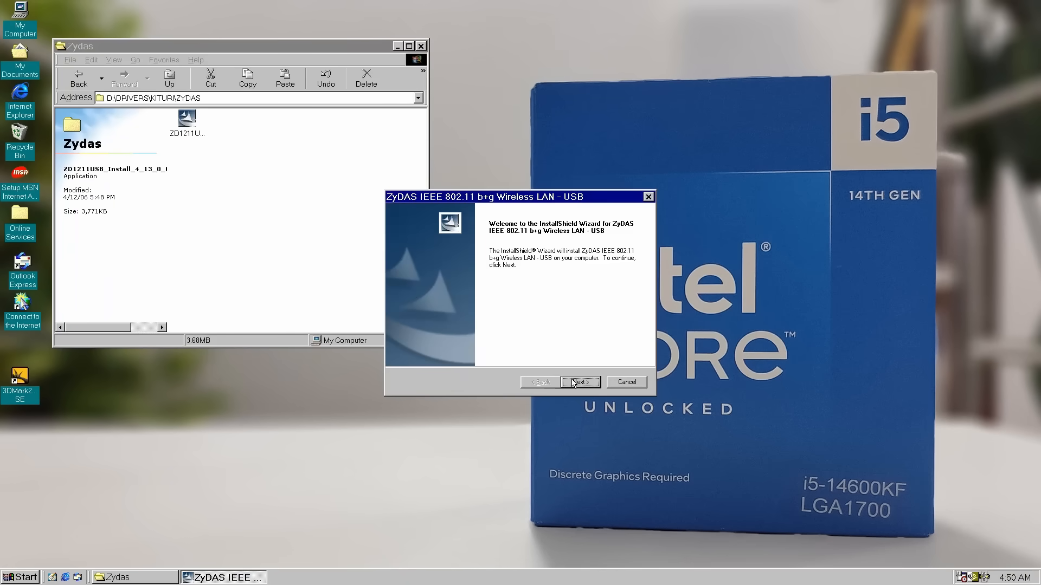
- Install the ZyDAS wireless USB adapter driver, then launch Internet Explorer
{"action": "left_click", "coordinate": [579, 382]}
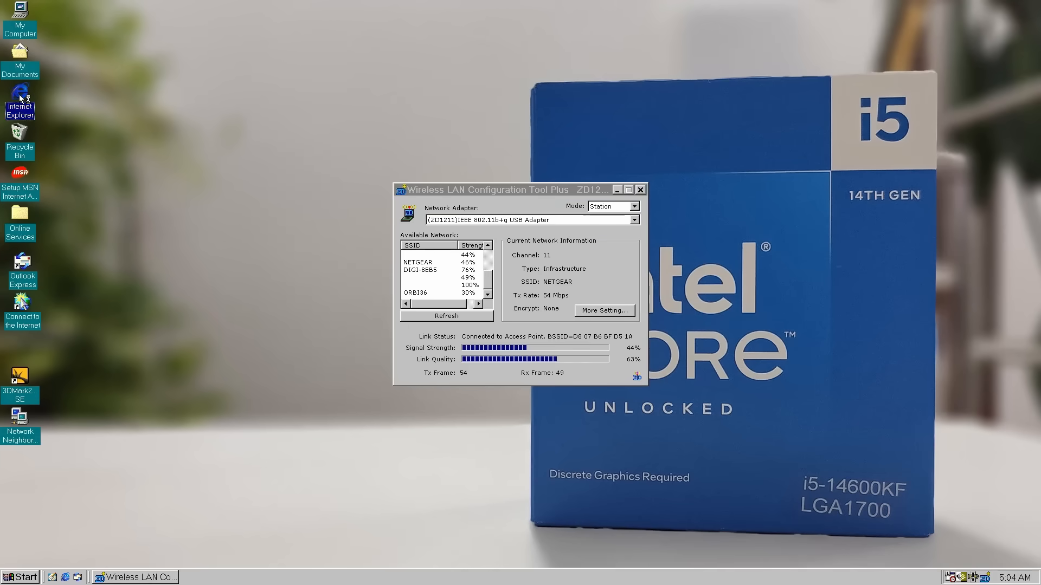
{"action": "double_click", "coordinate": [20, 177]}
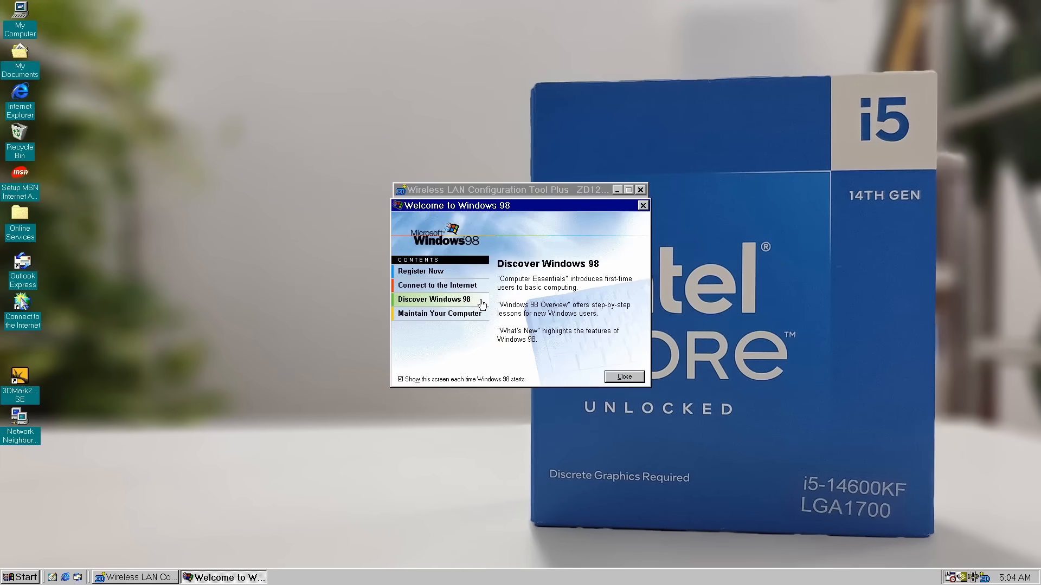
- Run the Internet Connection Wizard manually over a LAN, keeping automatic proxy discovery
{"action": "left_click", "coordinate": [432, 286]}
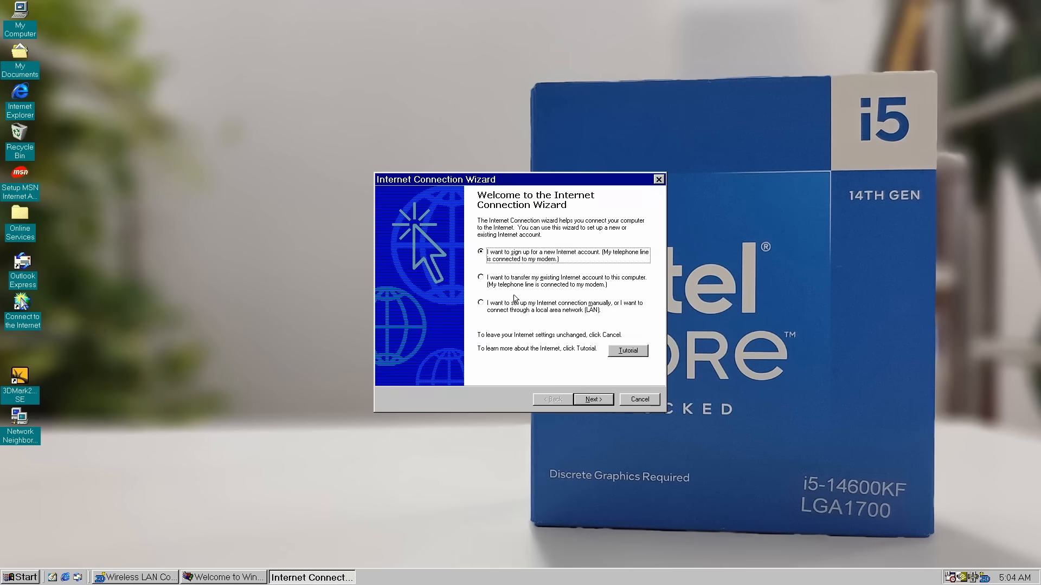
{"action": "left_click", "coordinate": [591, 399]}
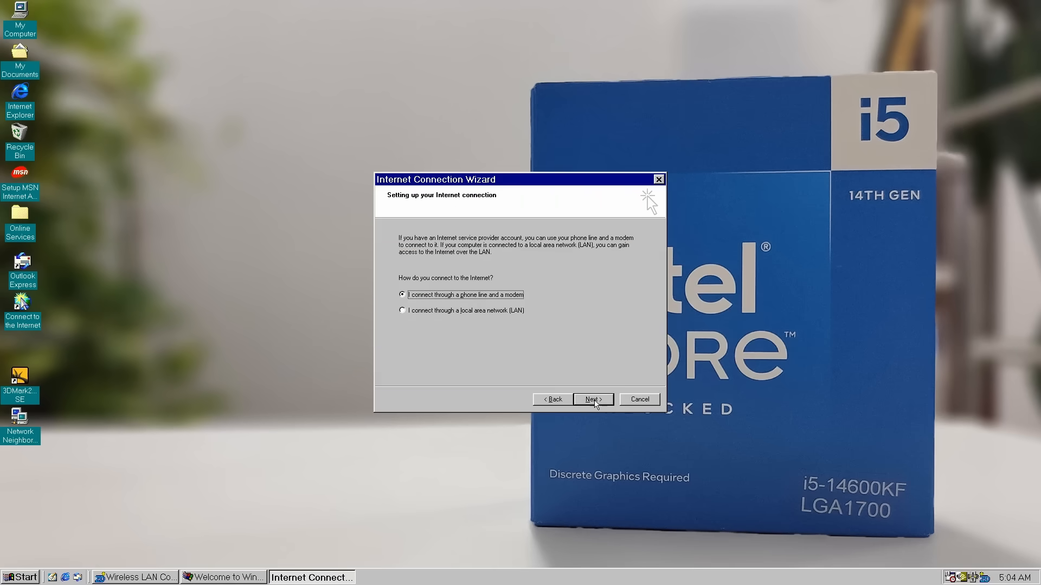
{"action": "left_click", "coordinate": [590, 399]}
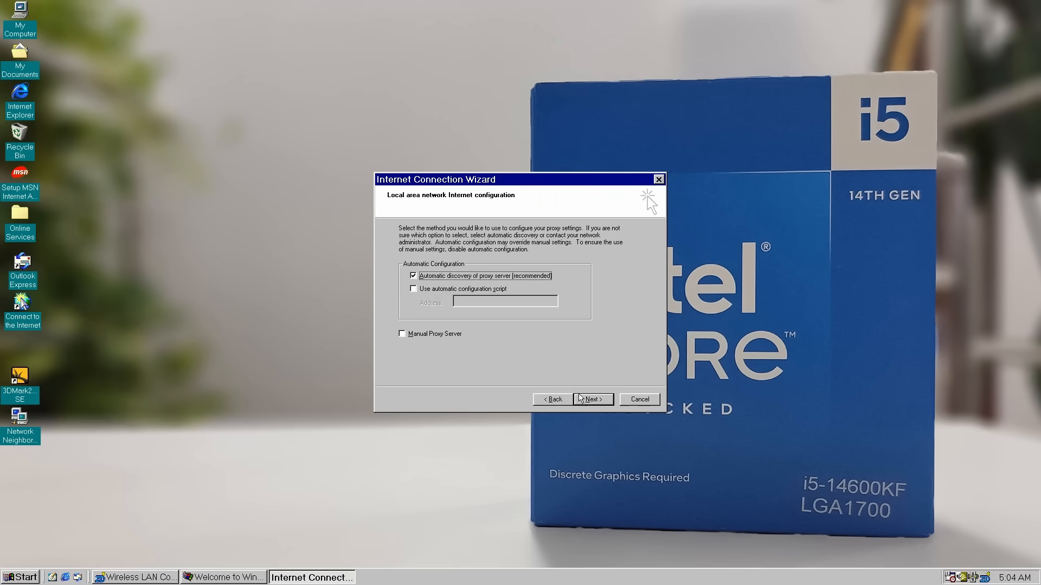
{"action": "left_click", "coordinate": [590, 399]}
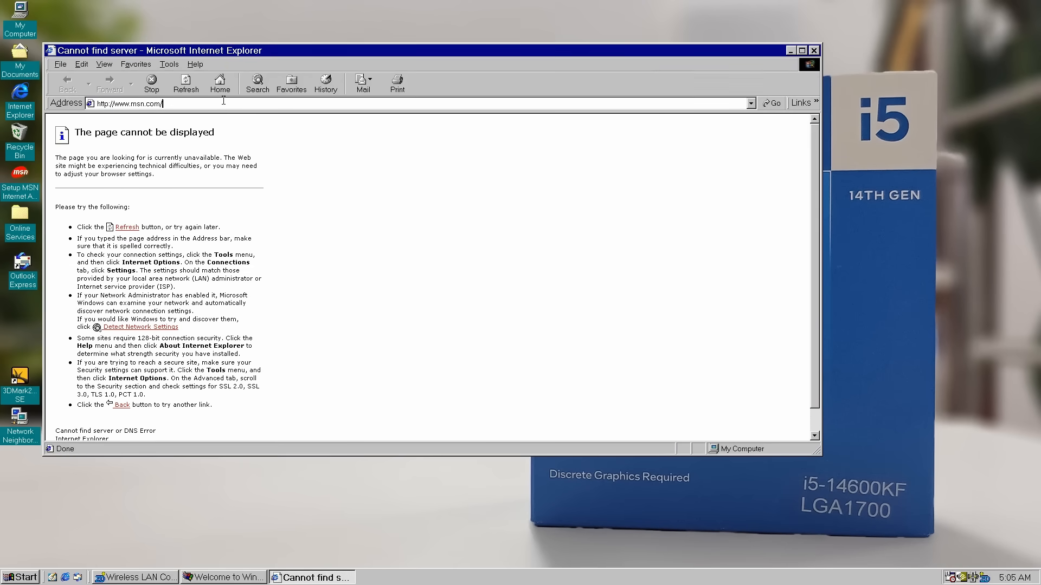
- Load google.com in Internet Explorer and search for 'win3x'
{"action": "type", "text": "google.co"}
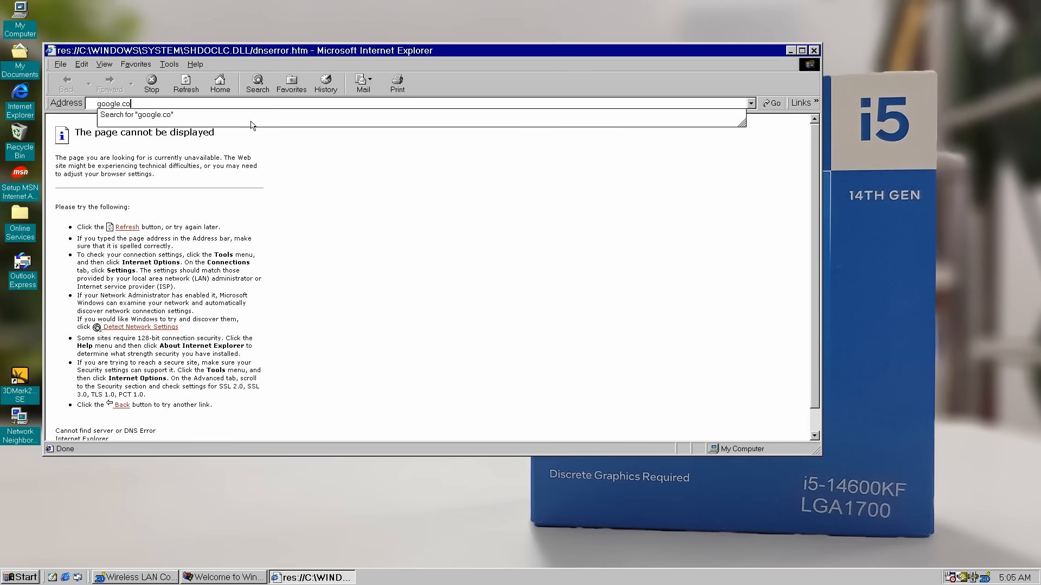
{"action": "key", "text": "Return"}
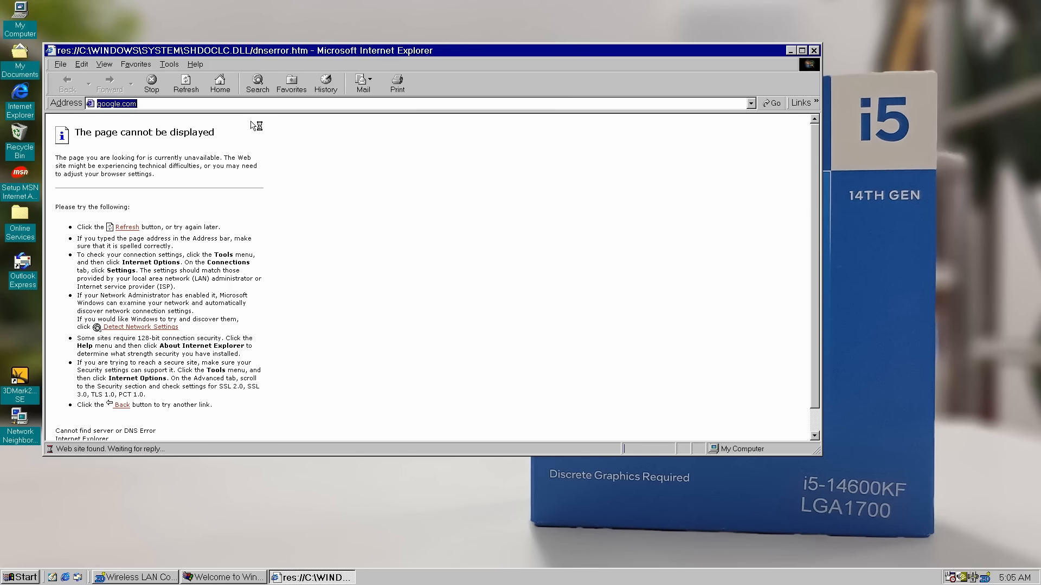
{"action": "left_click", "coordinate": [770, 103]}
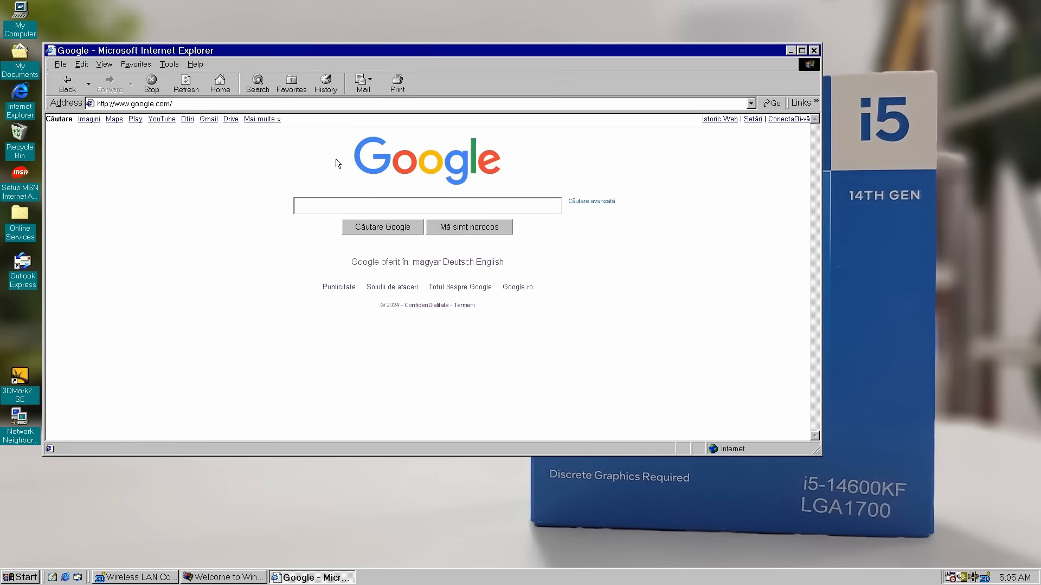
{"action": "type", "text": "win3x"}
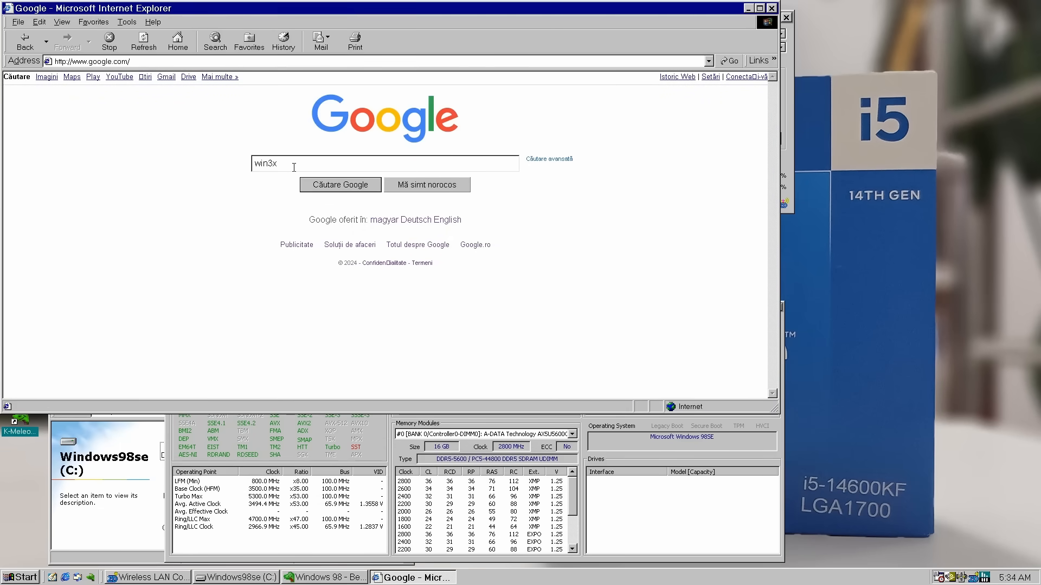
{"action": "left_click", "coordinate": [340, 184]}
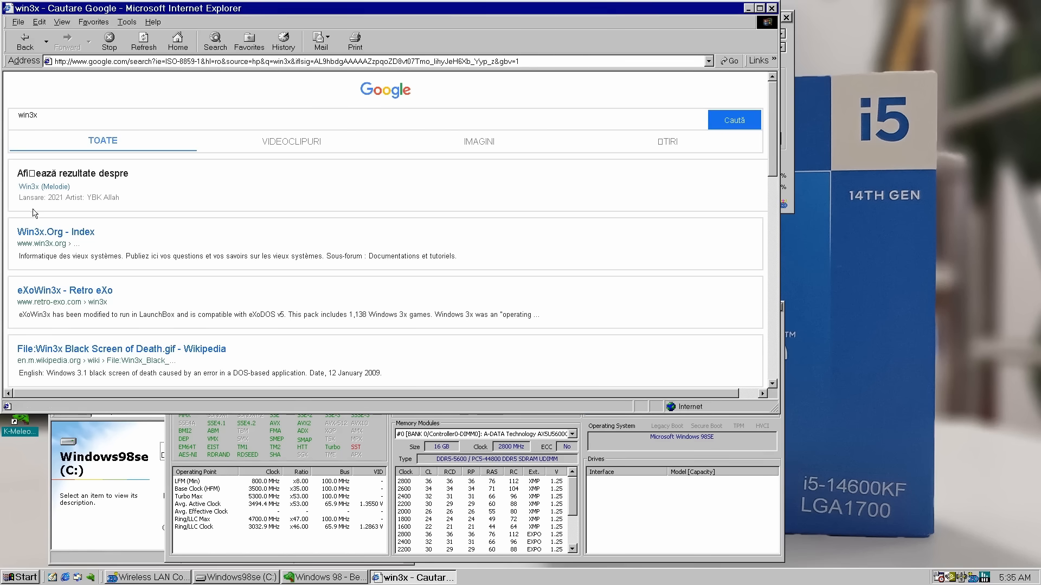
{"action": "left_click", "coordinate": [56, 231]}
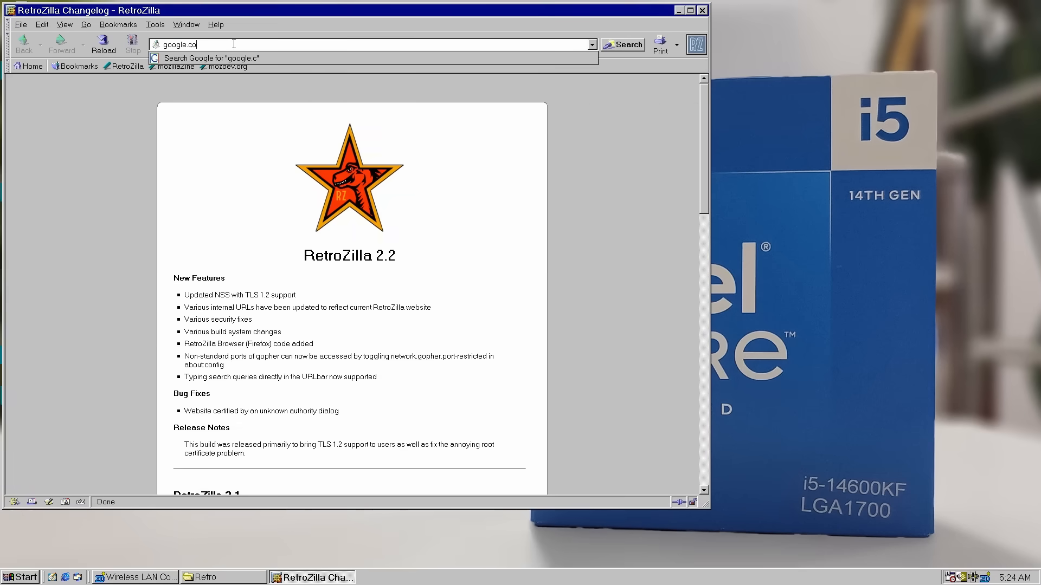
- Go from the typed Google address to BetaWiki's Windows 98 article in K-Meleon
{"action": "key", "text": "Return"}
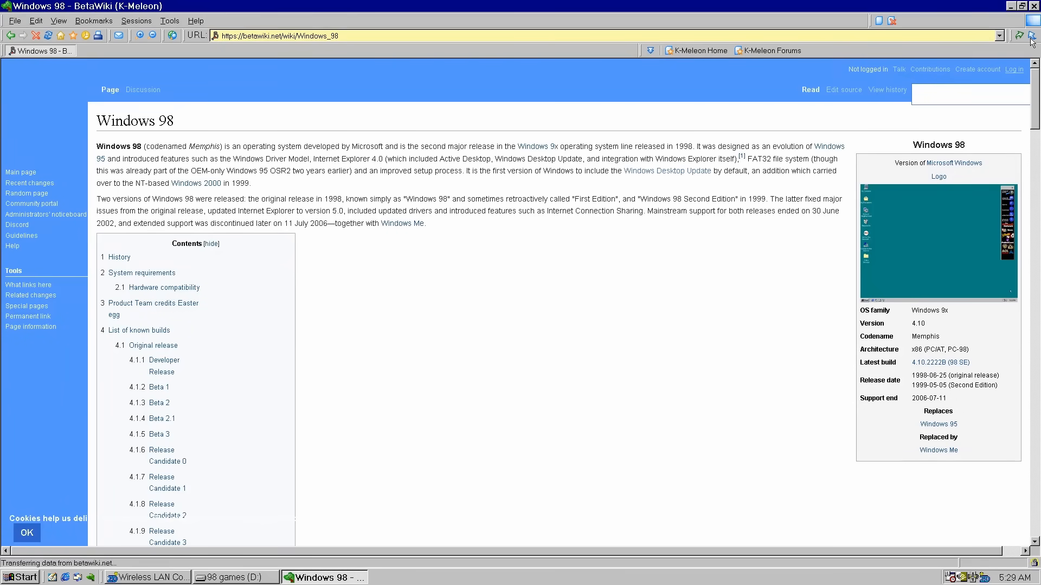
{"action": "left_click", "coordinate": [195, 21]}
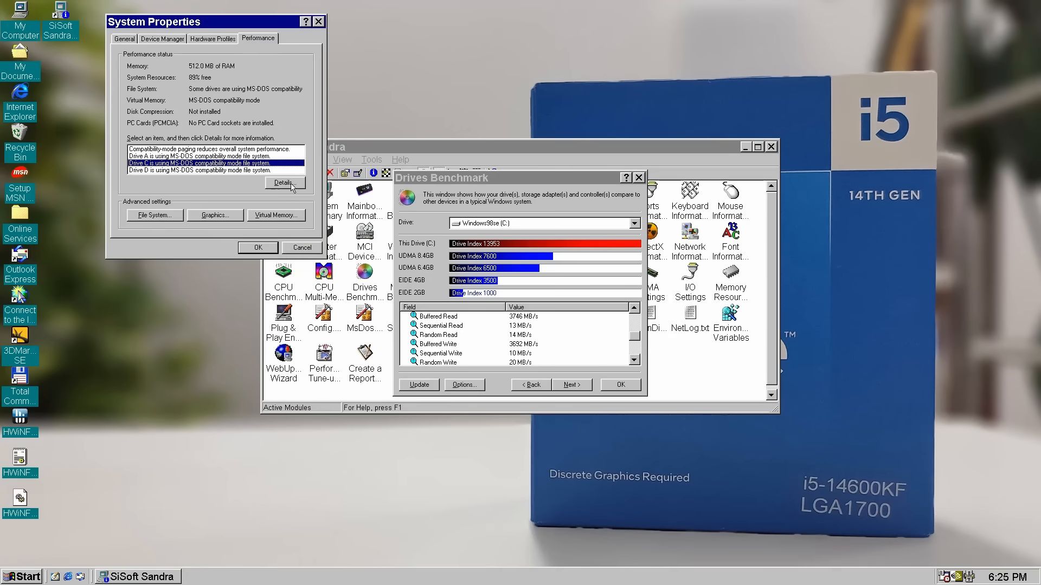
- Show details for 'Drive C is using MS-DOS compatibility mode' and centre the help window
{"action": "left_click", "coordinate": [284, 183]}
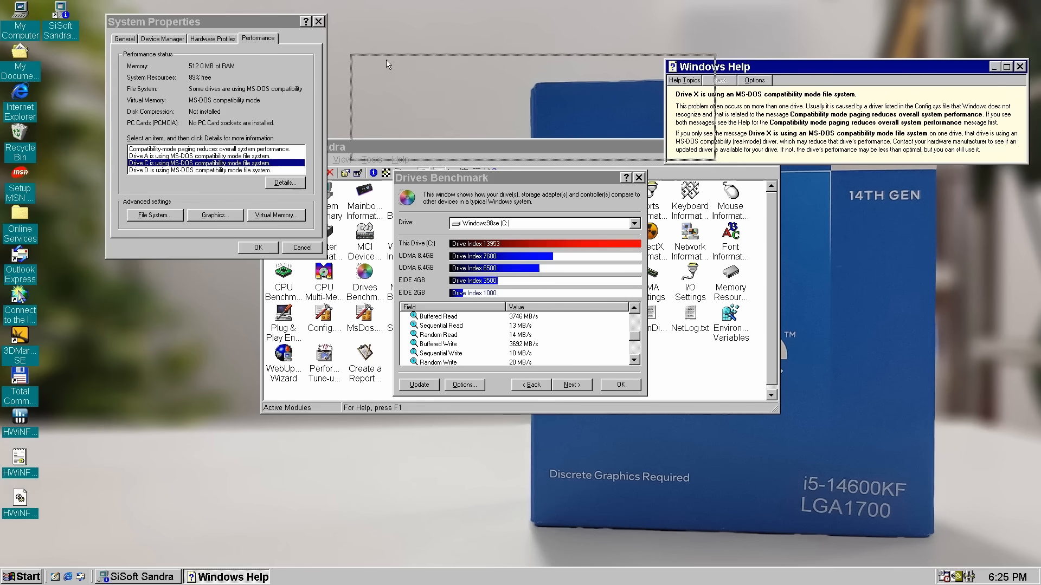
{"action": "left_click_drag", "start_coordinate": [783, 67], "coordinate": [465, 63]}
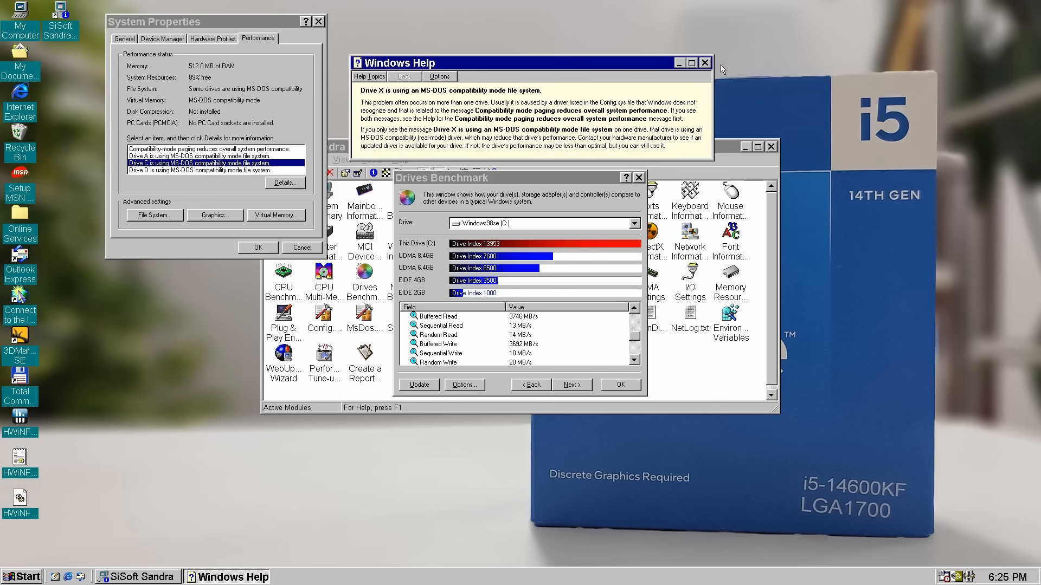
{"action": "left_click", "coordinate": [705, 63]}
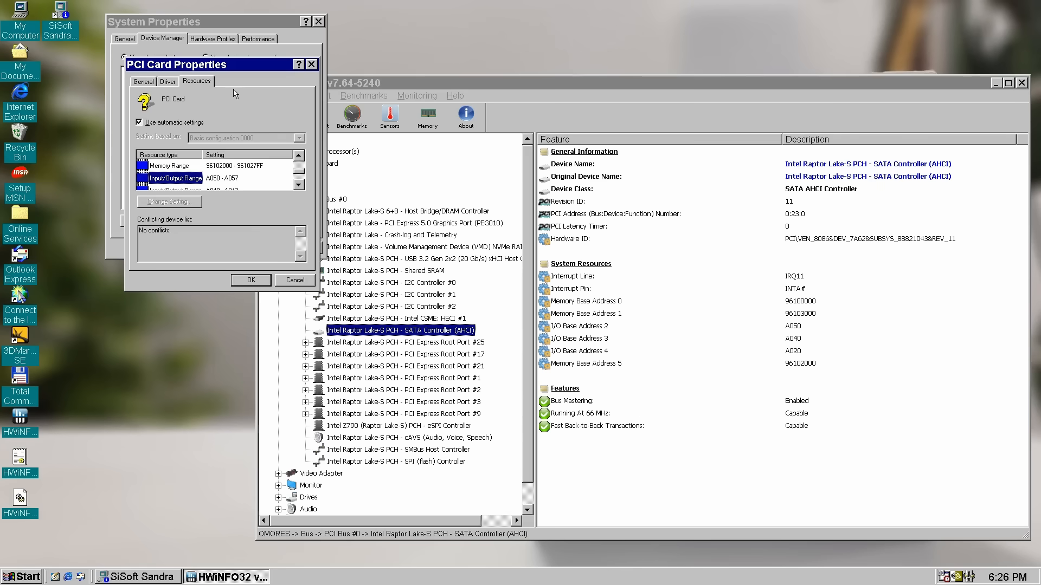
- Update the PCI Card driver to Standard 4-Port PCI AHCI Controller under Other devices
{"action": "left_click", "coordinate": [166, 80]}
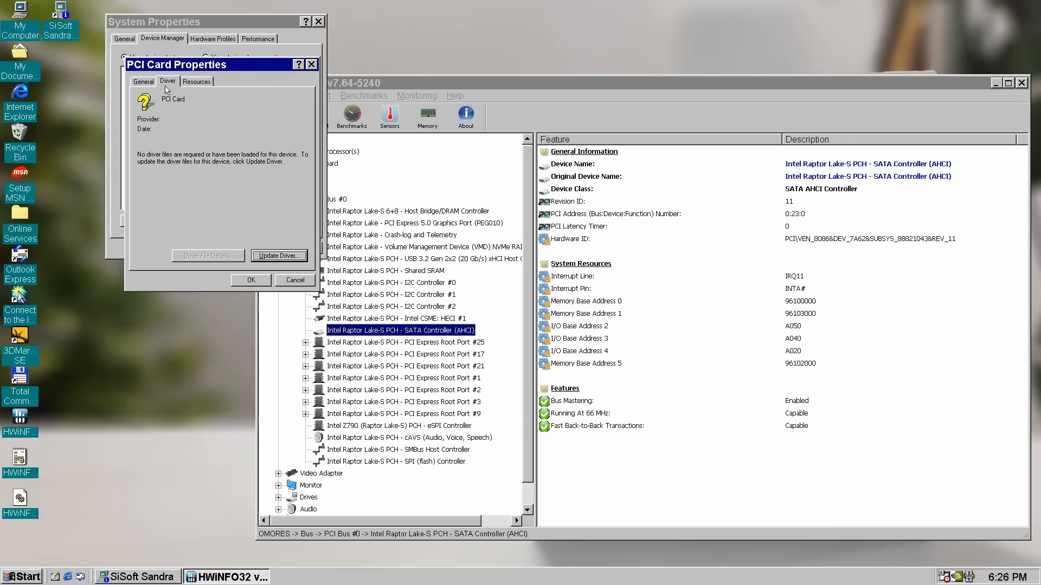
{"action": "left_click", "coordinate": [278, 255]}
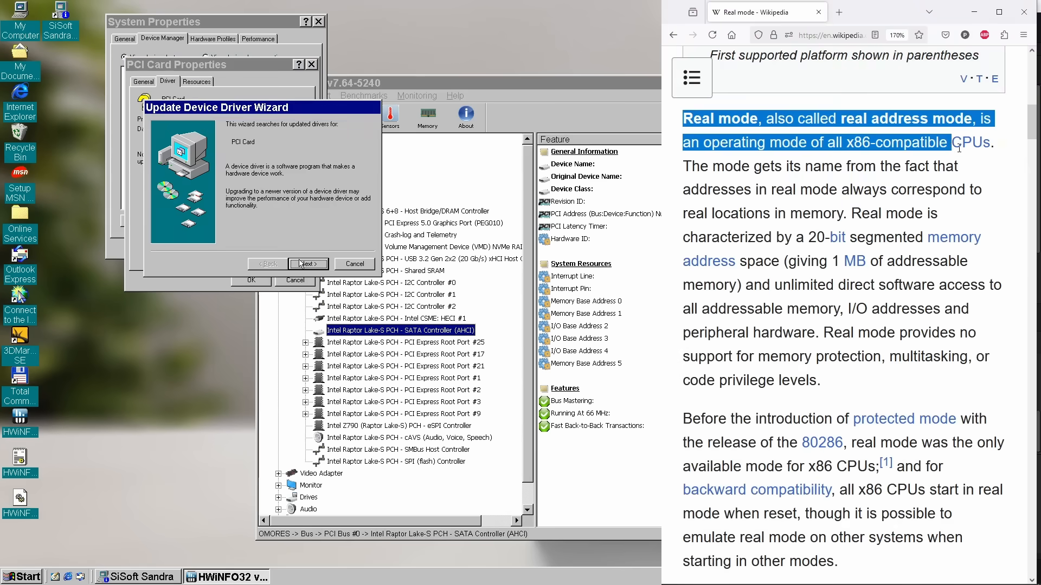
{"action": "left_click", "coordinate": [308, 263]}
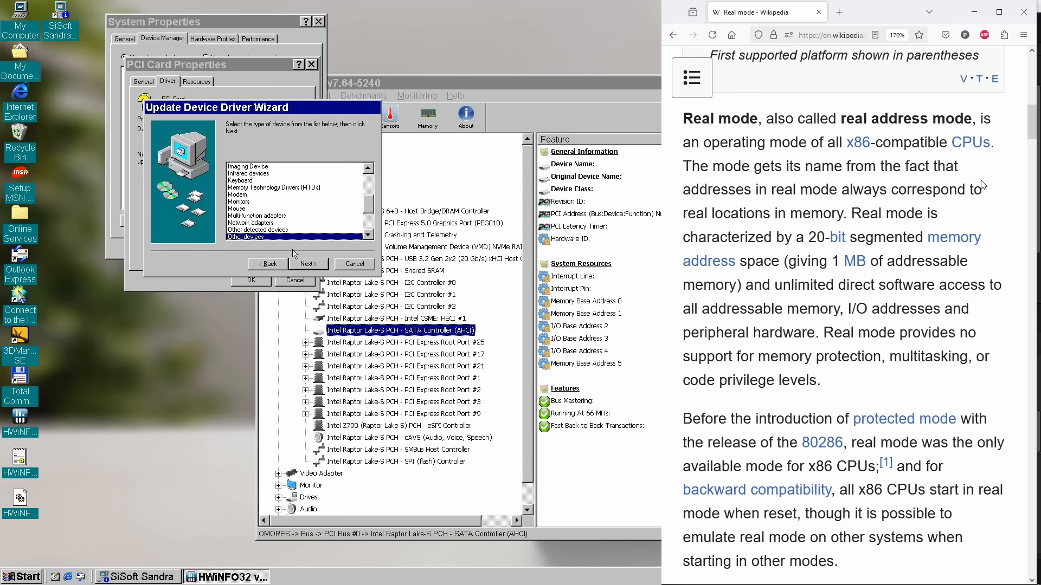
{"action": "left_click", "coordinate": [307, 263]}
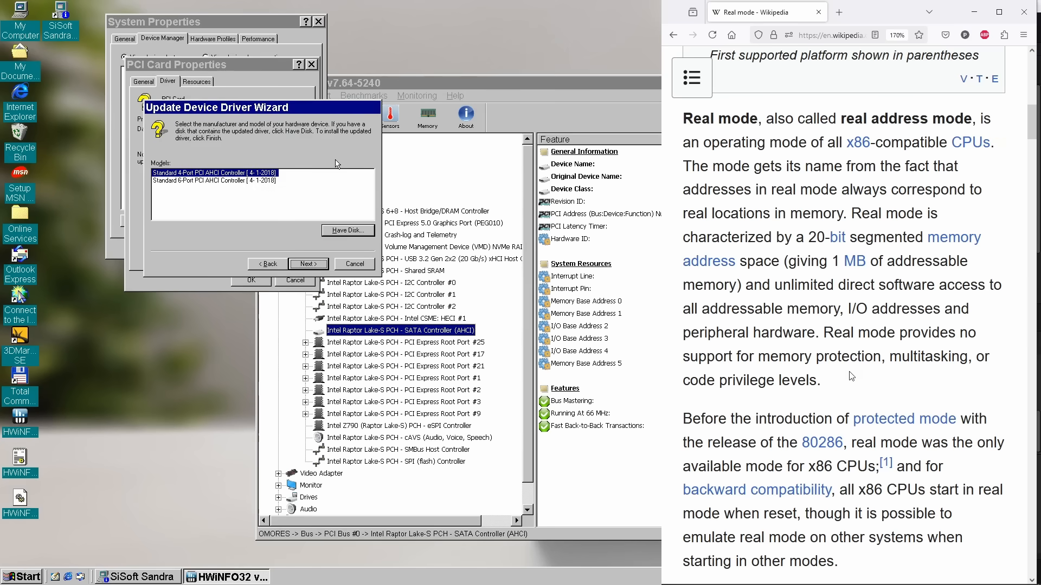
{"action": "left_click", "coordinate": [307, 263]}
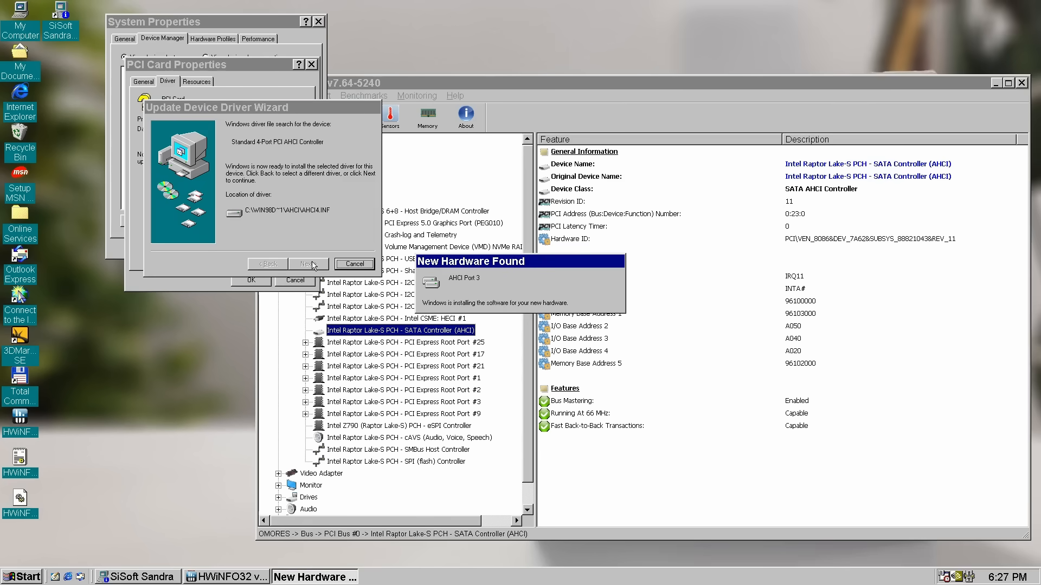
{"action": "left_click", "coordinate": [307, 263]}
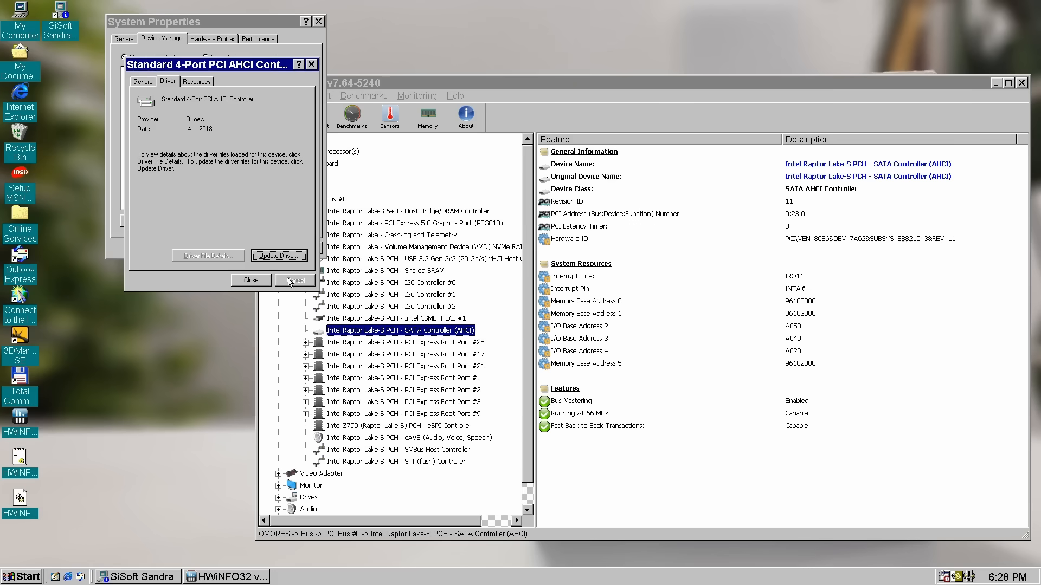
{"action": "left_click", "coordinate": [251, 280]}
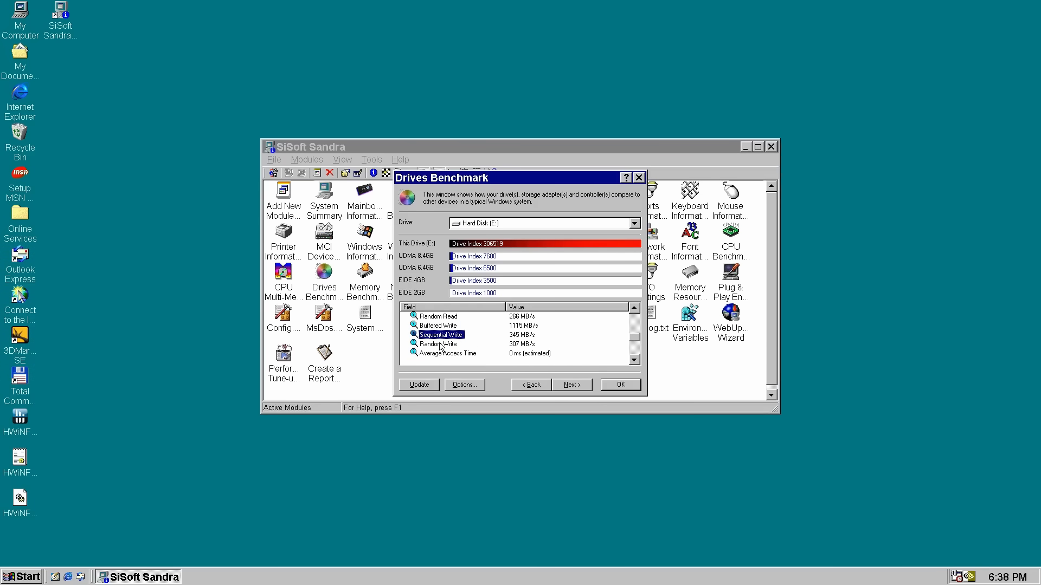
- Open the Start menu over SiSoft Sandra's hard disk E benchmark
{"action": "left_click", "coordinate": [21, 576]}
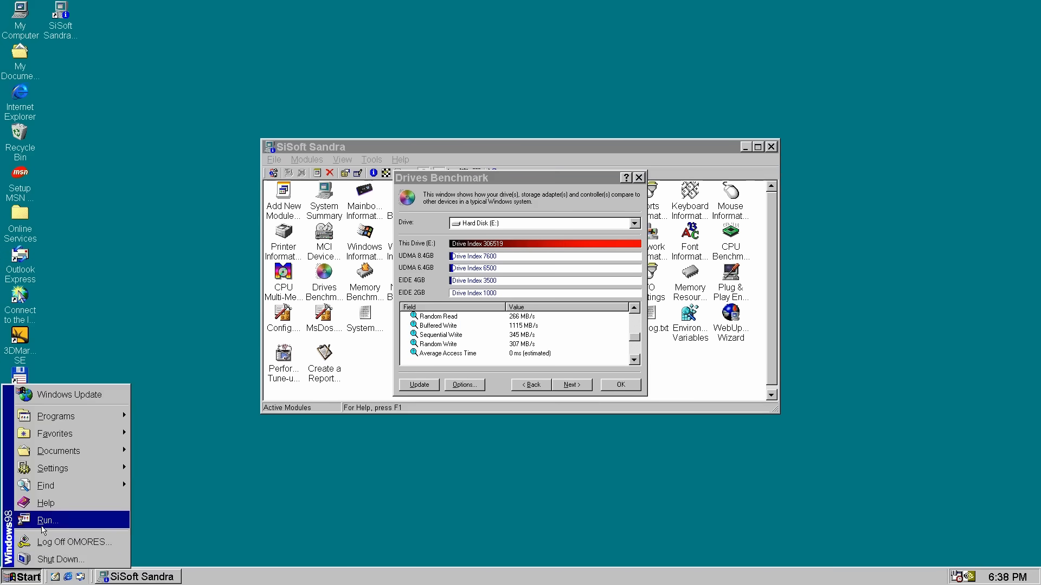